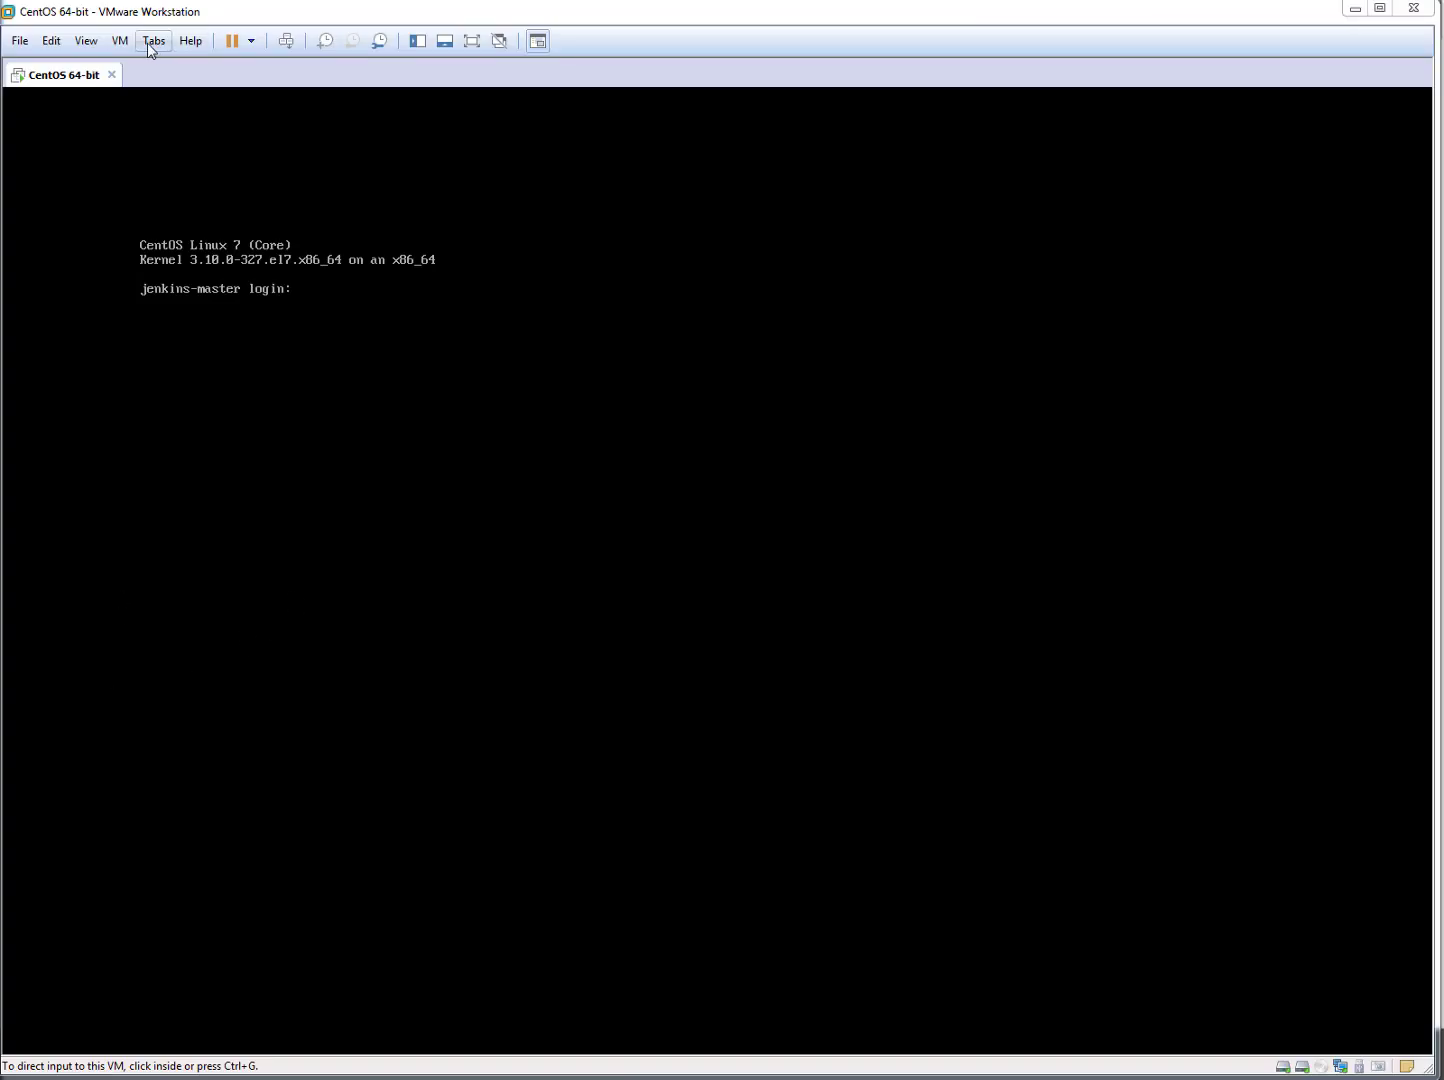
Add a new 2 GB SCSI virtual hard disk to the CentOS VM and apply it.
click(119, 41)
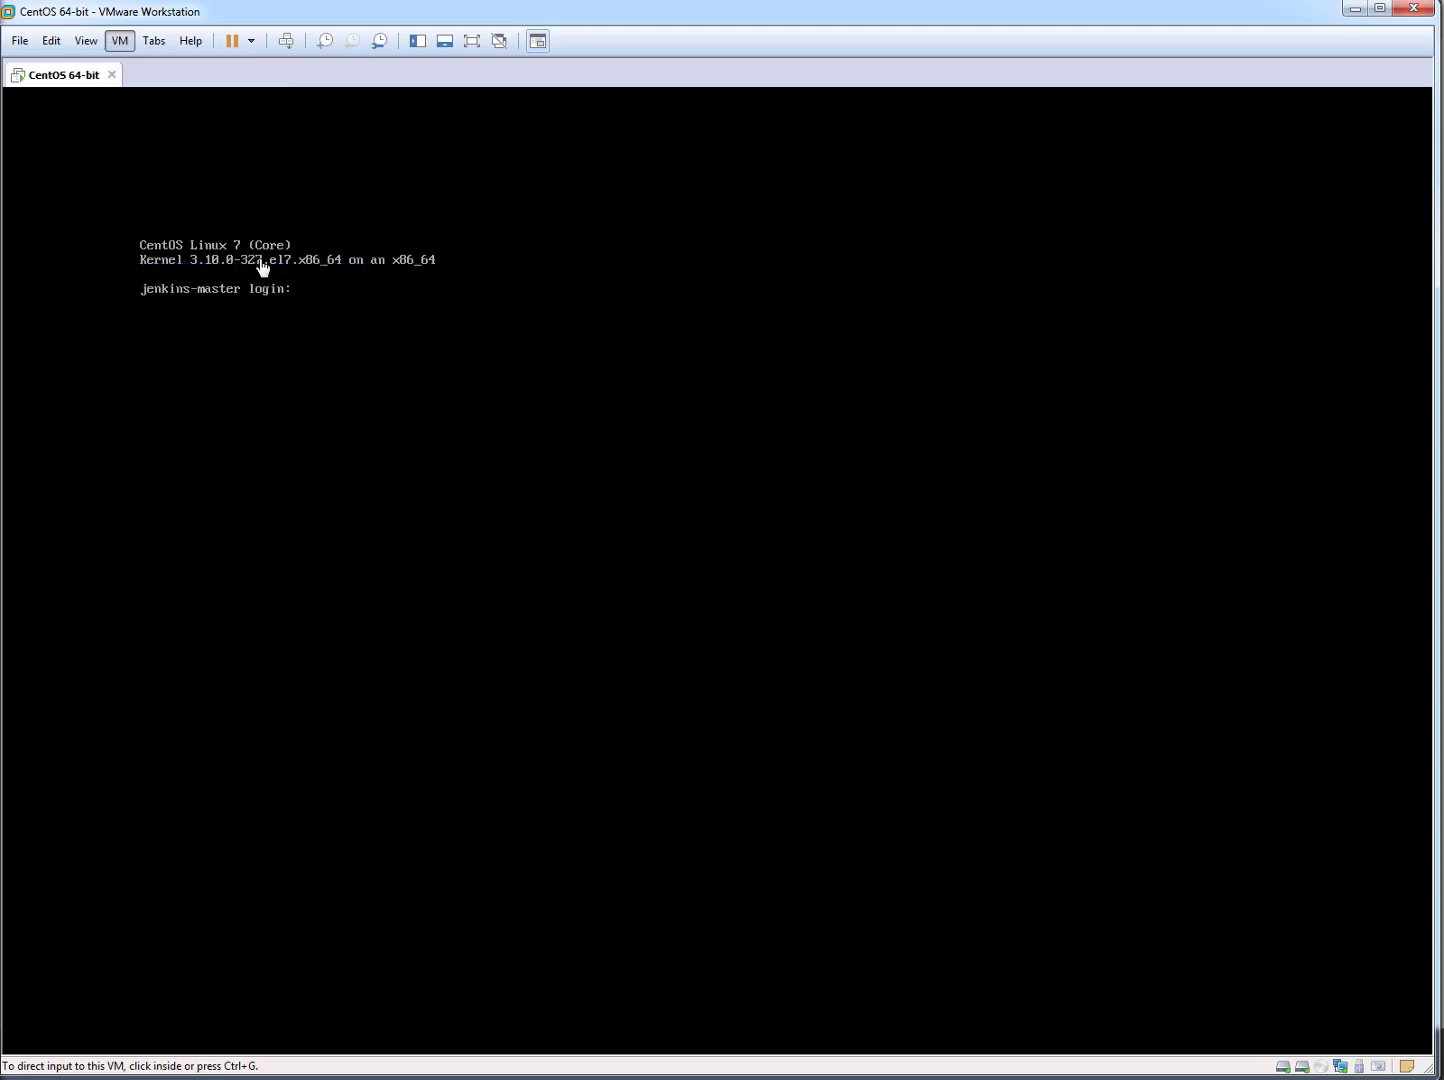
click(118, 41)
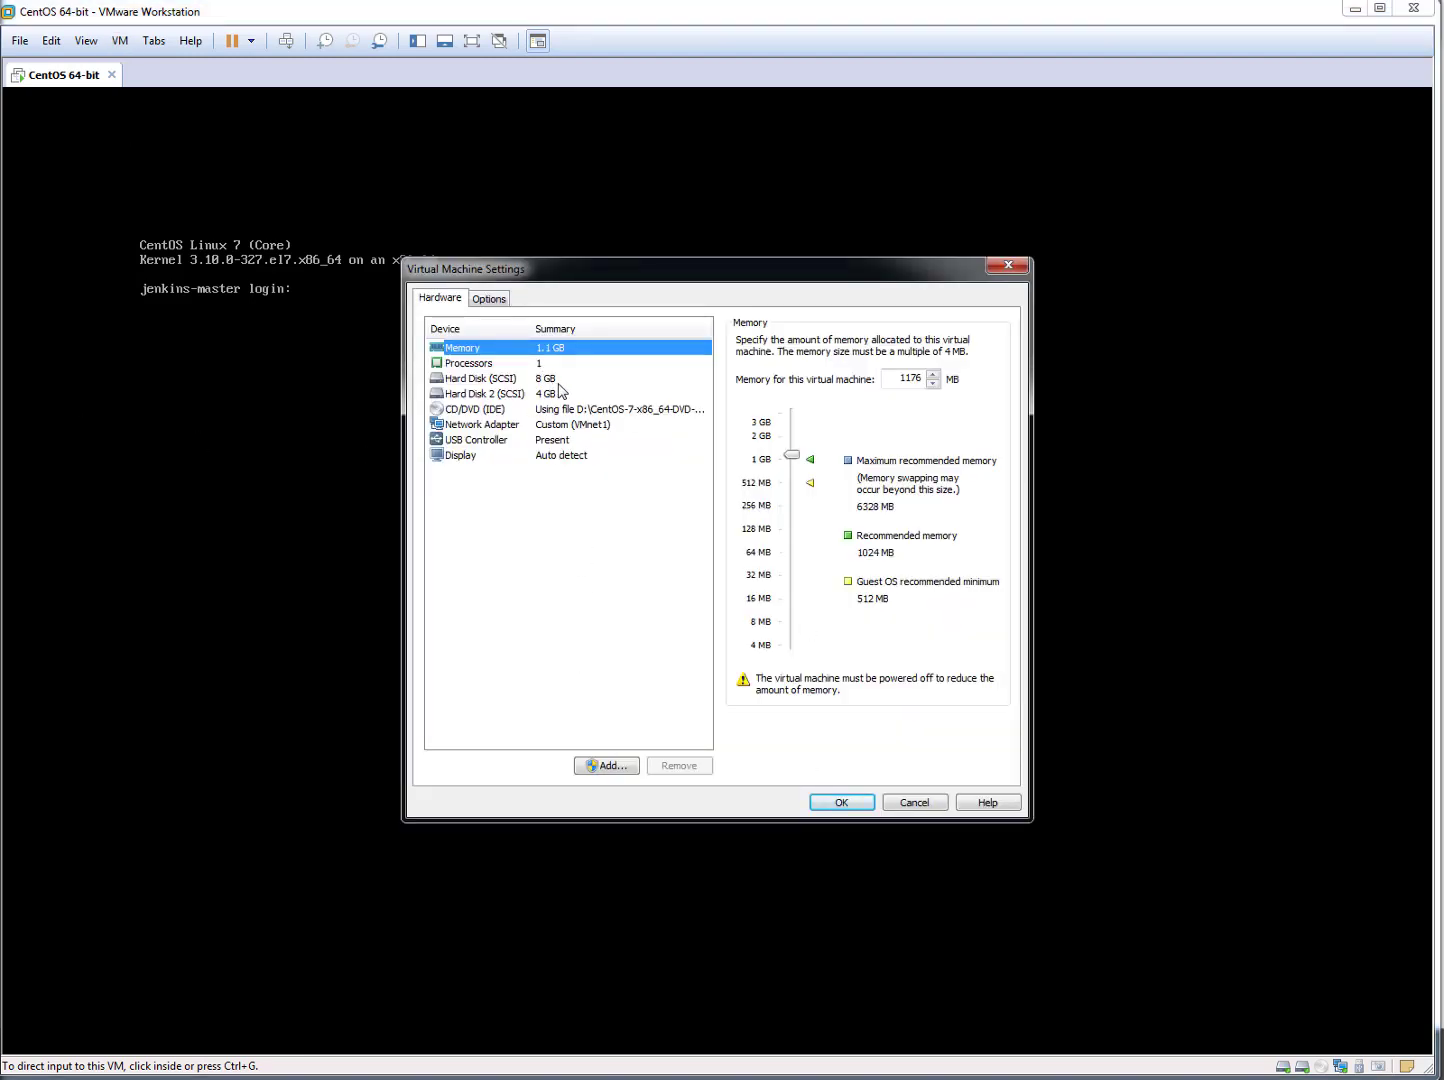
click(480, 393)
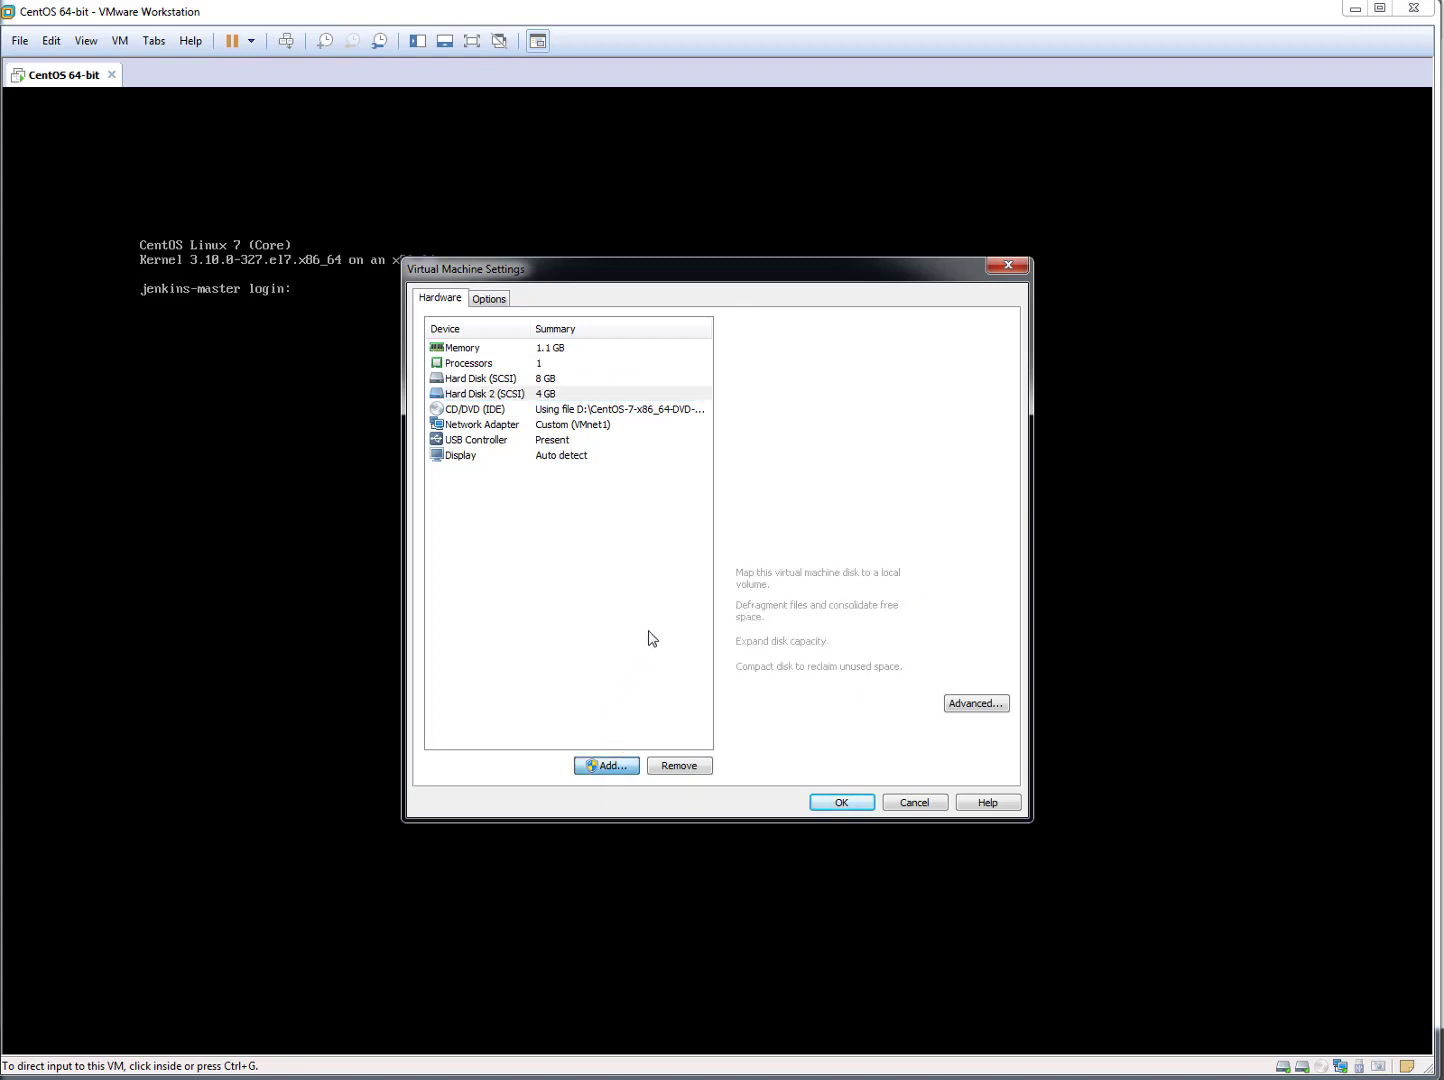
click(605, 765)
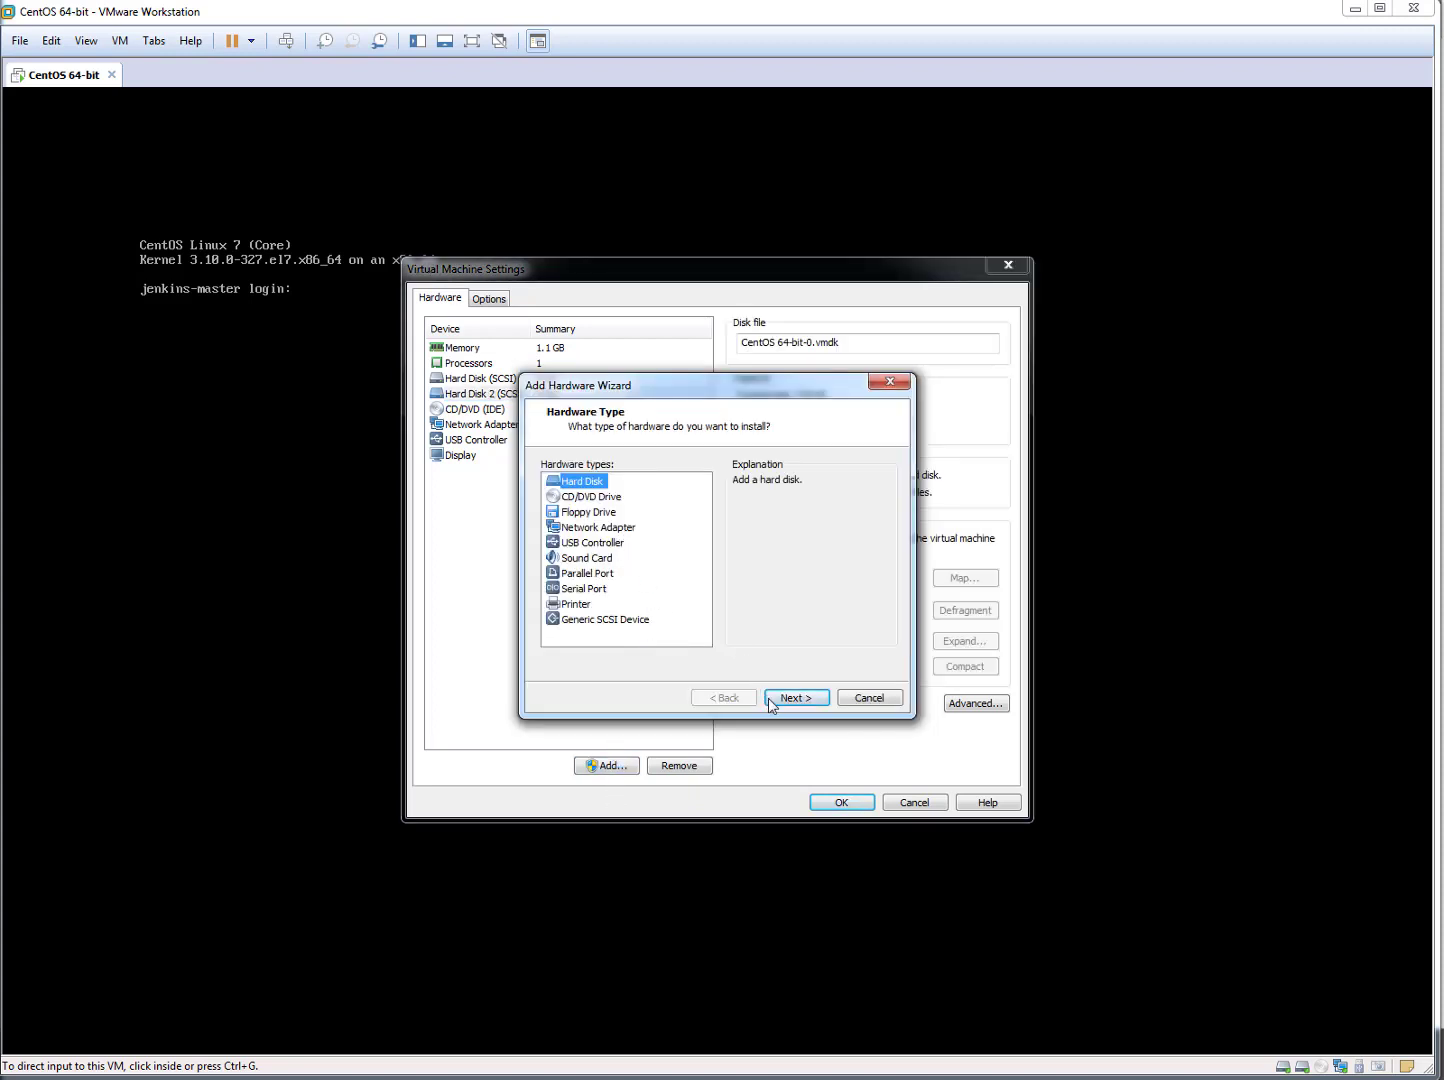
click(795, 697)
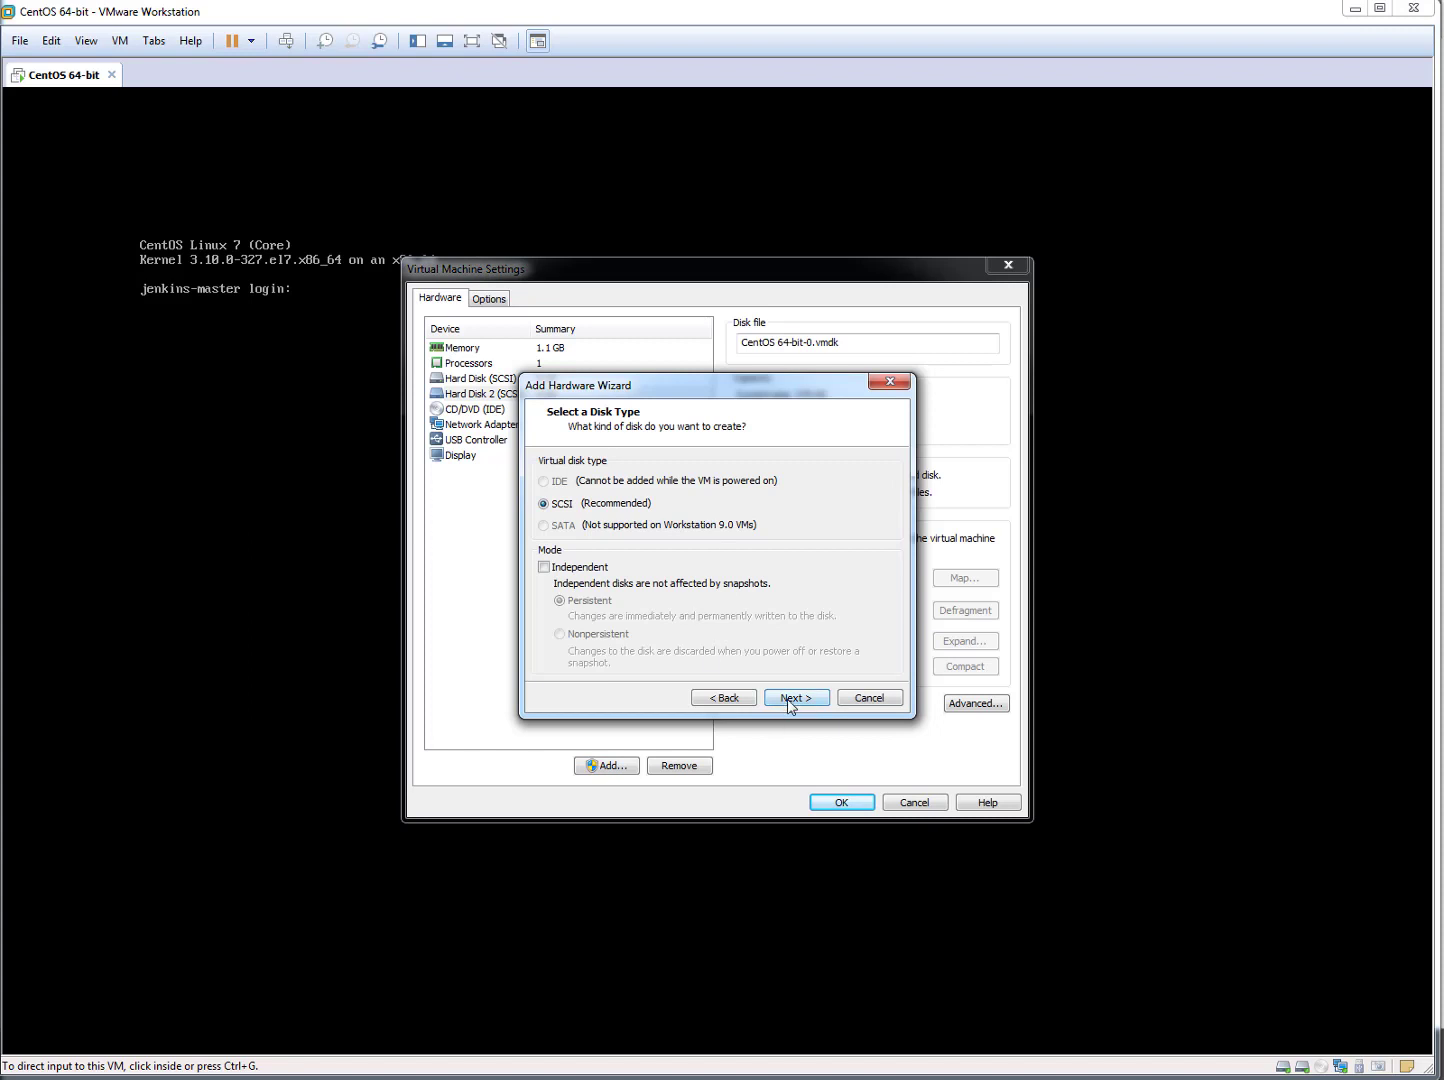
click(795, 697)
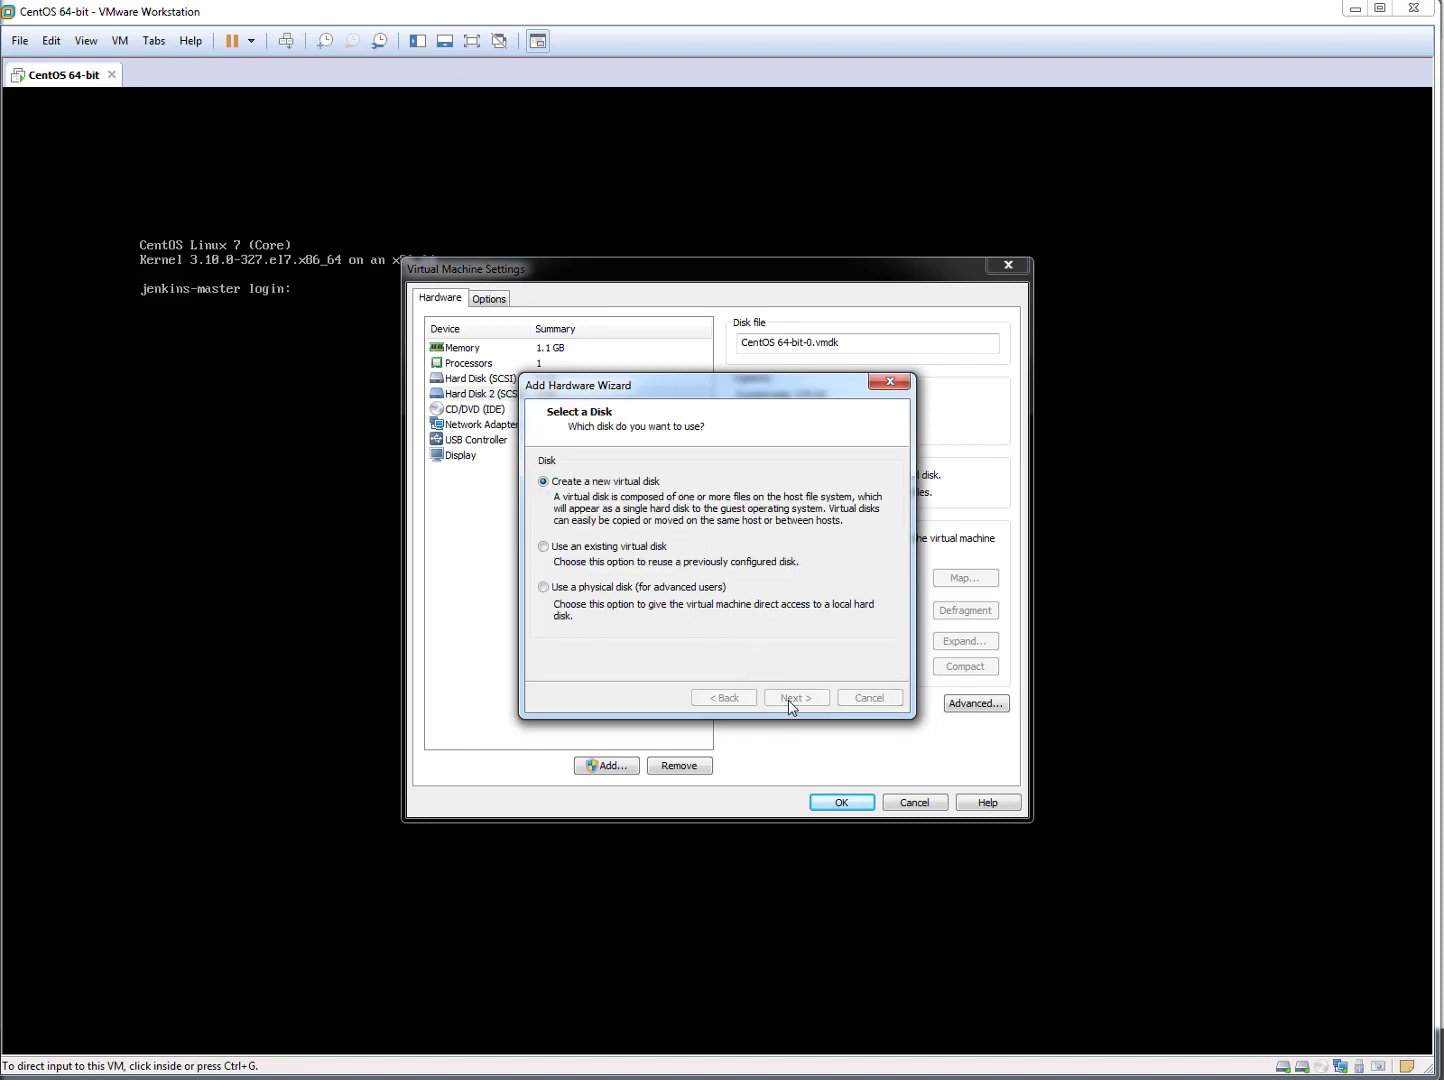
click(795, 697)
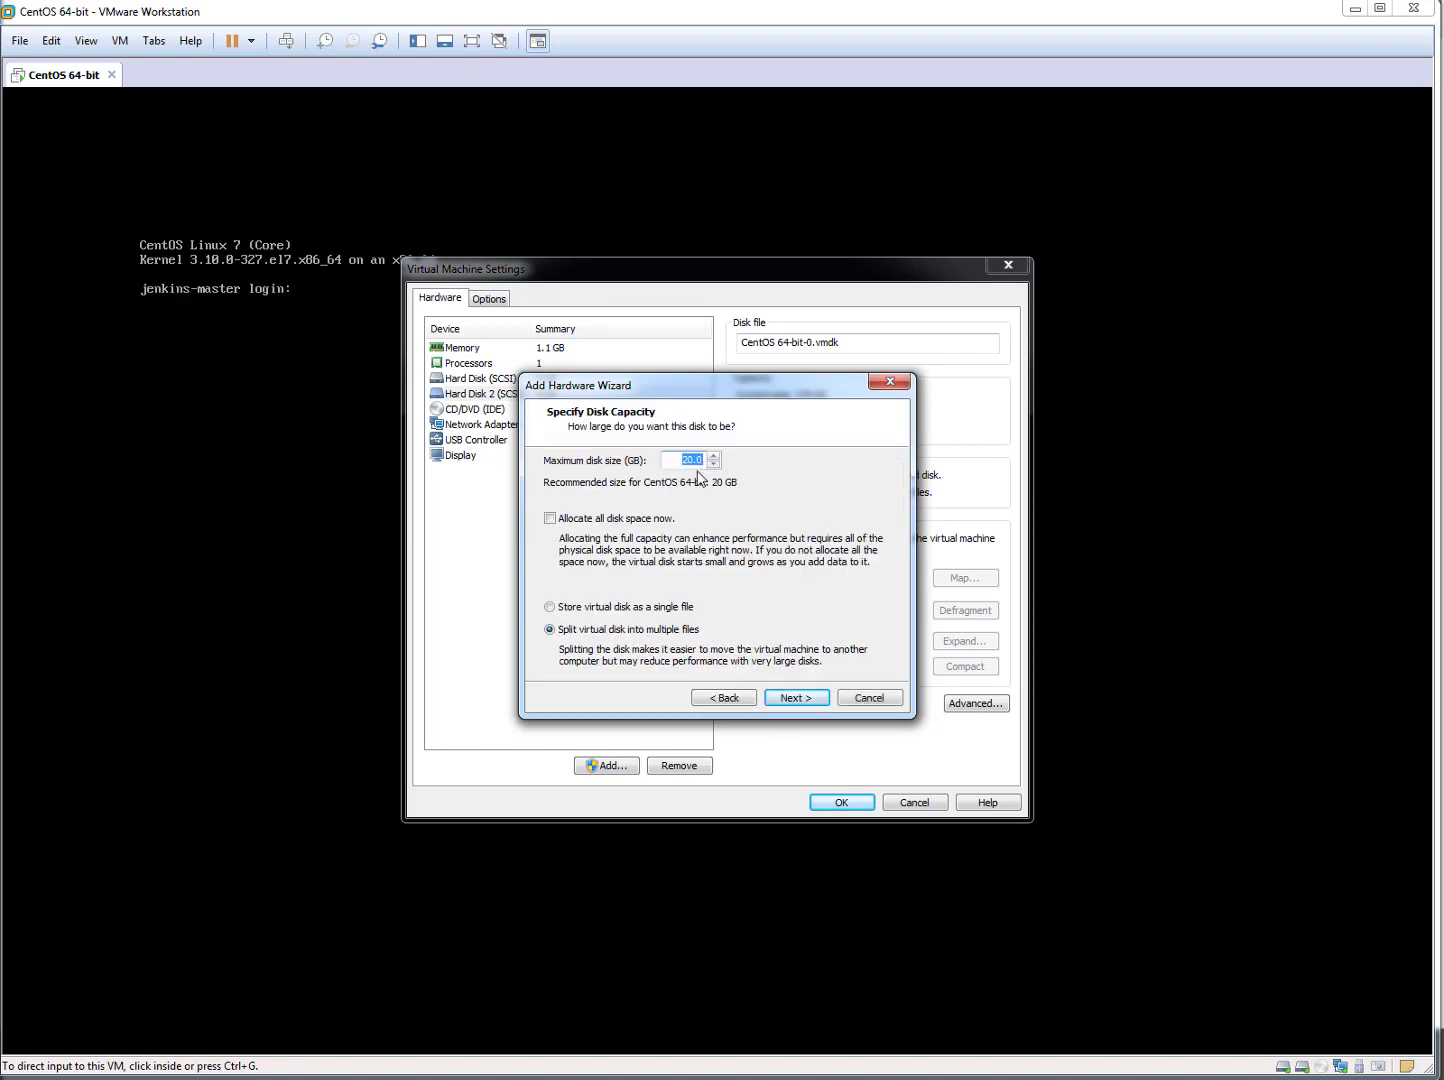
click(796, 697)
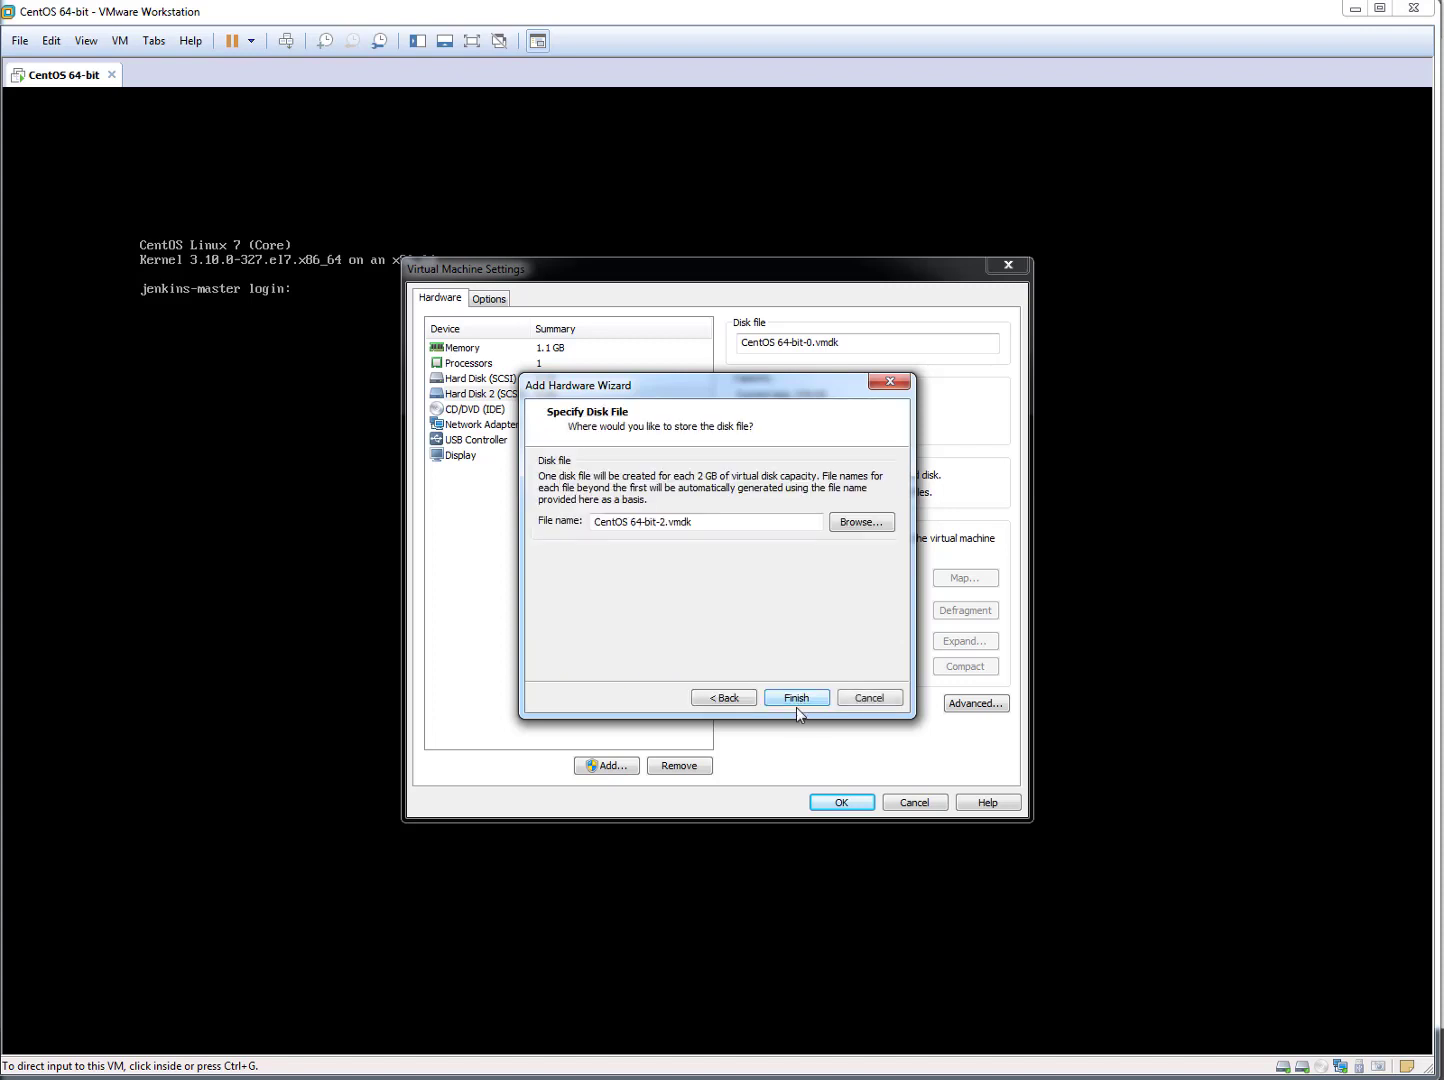
click(796, 697)
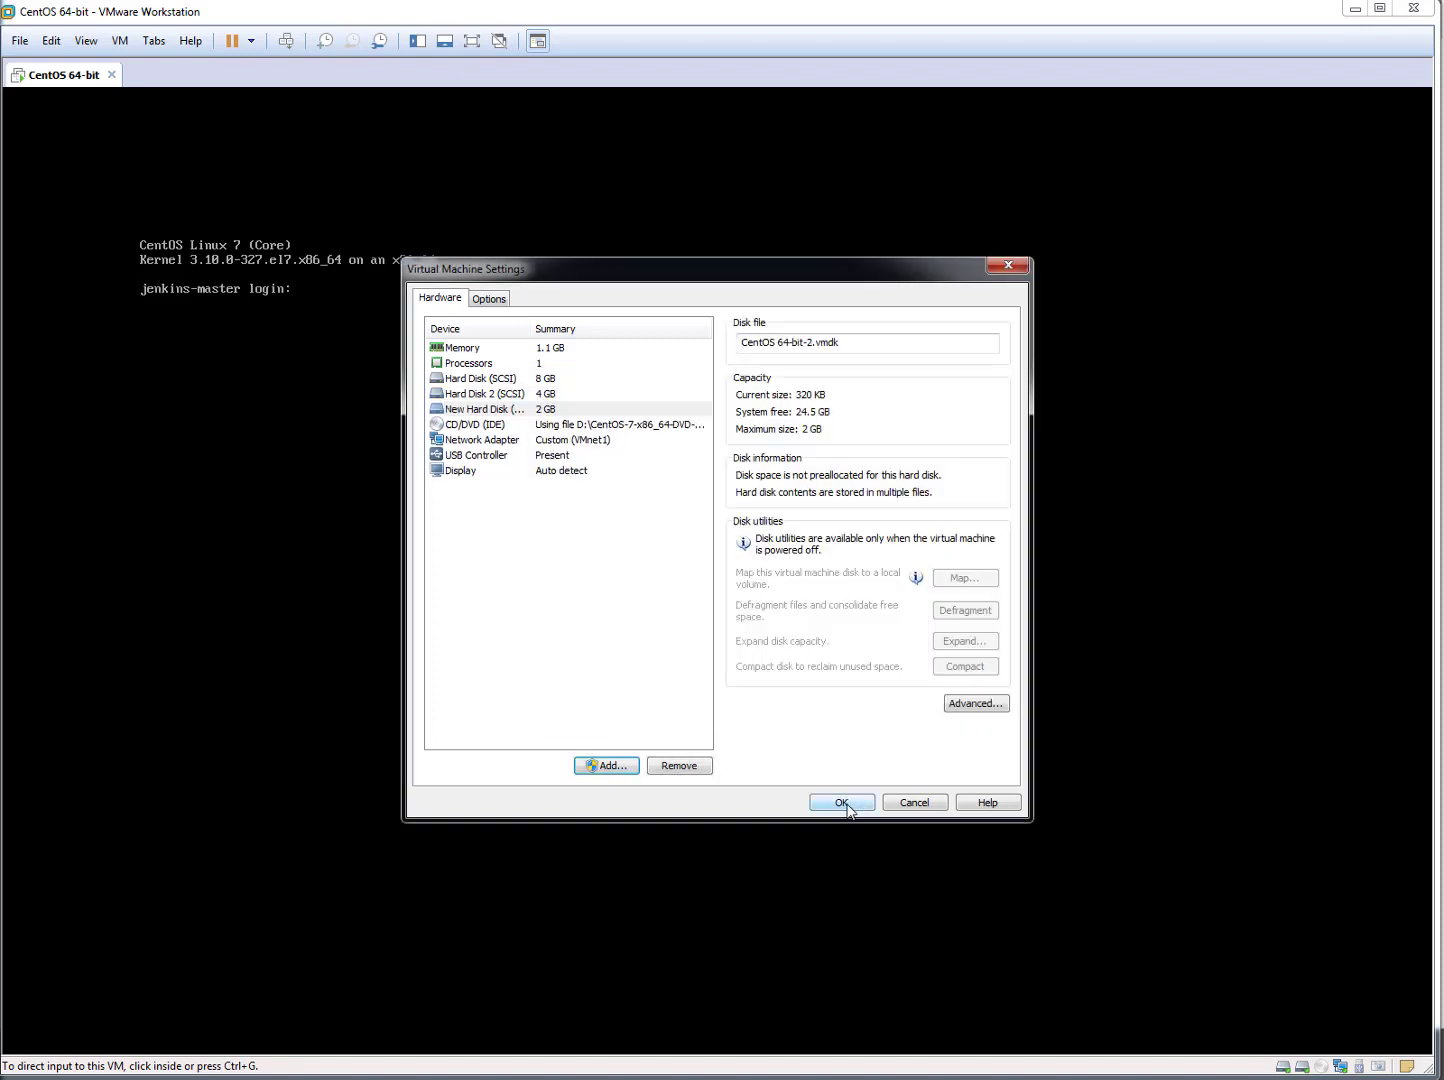
click(841, 802)
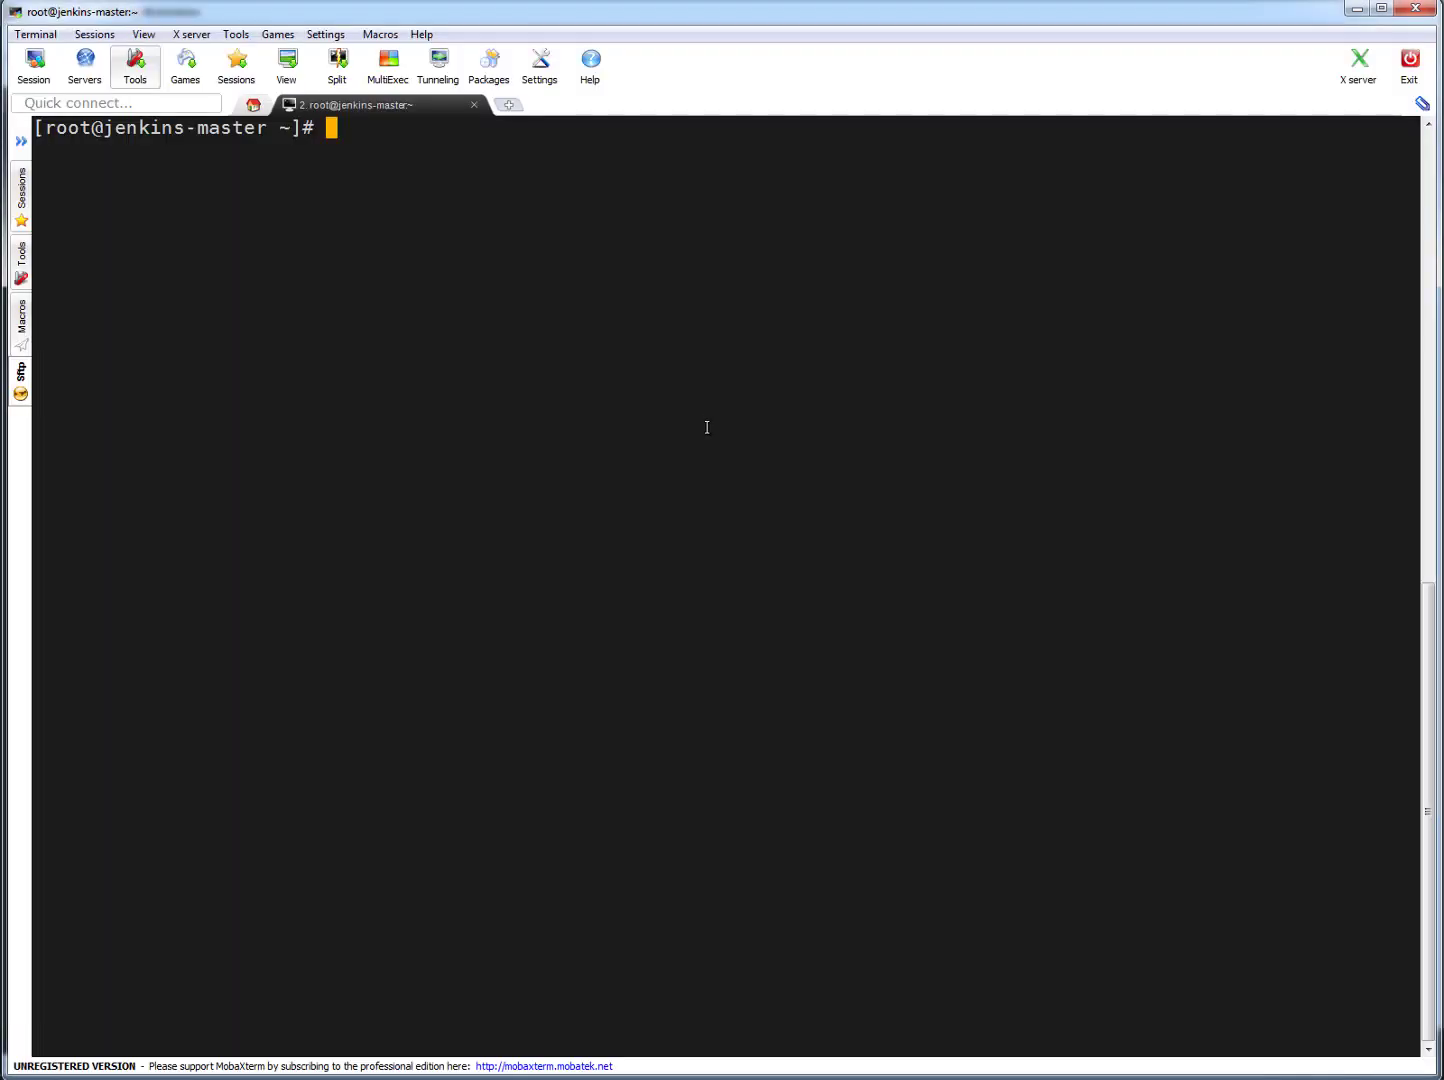
Run lsblk, check sg3_utils with yum list, and install sg3_utils.x86_64.
text(lsblk)
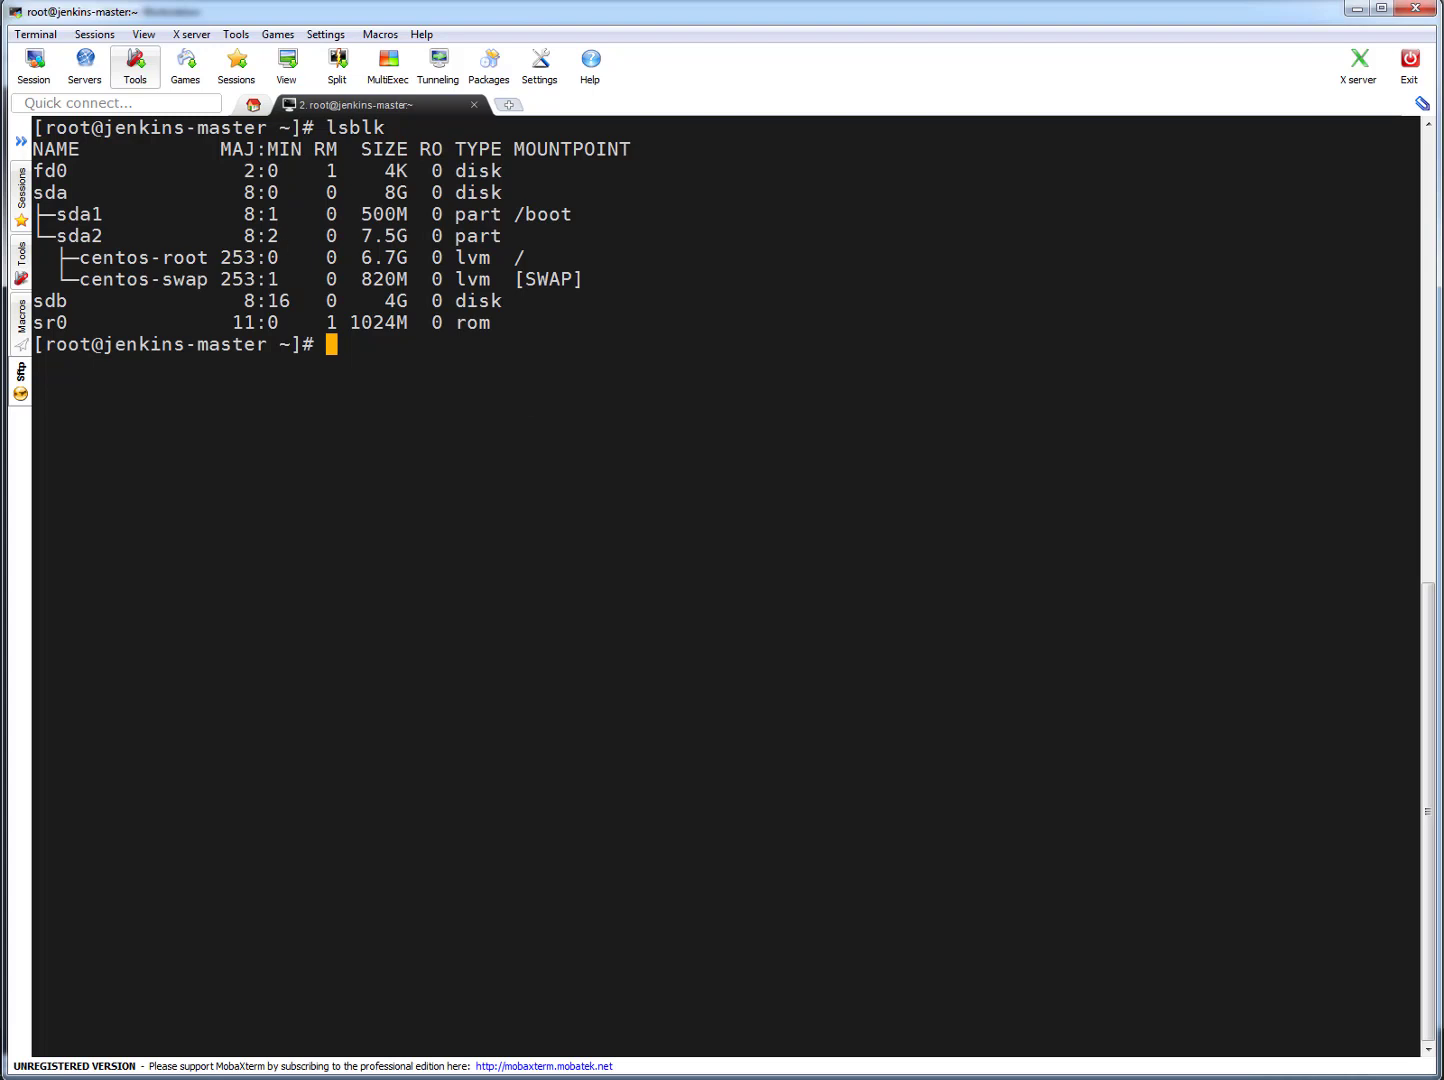
text(yum list sg3_utils)
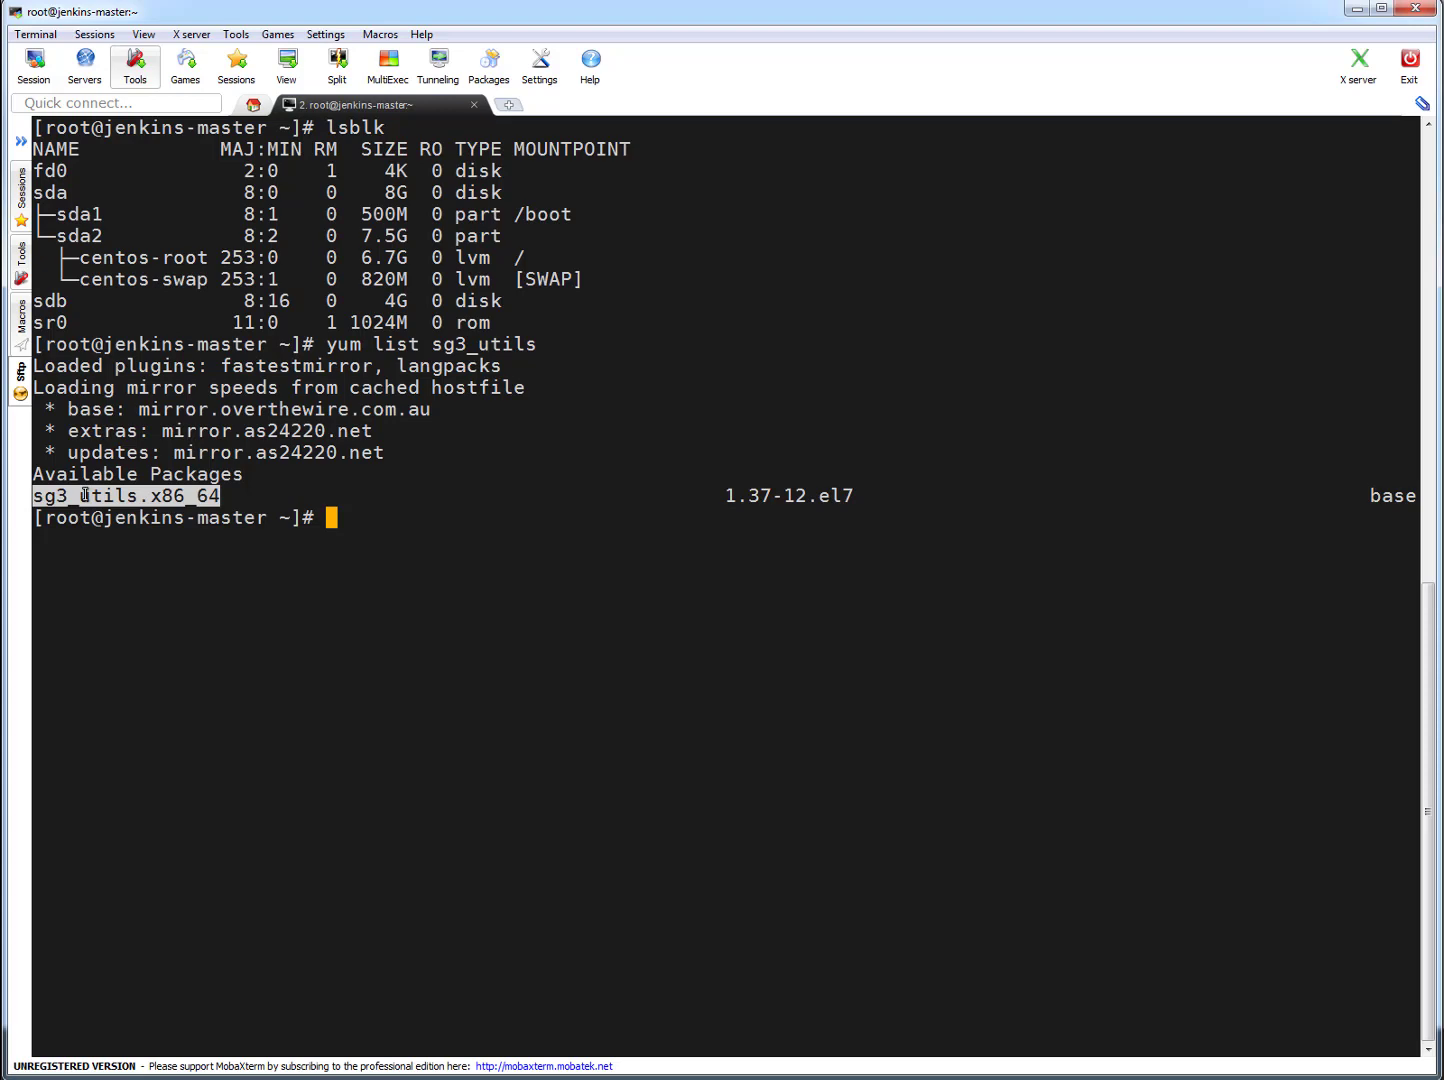
text(yum insta)
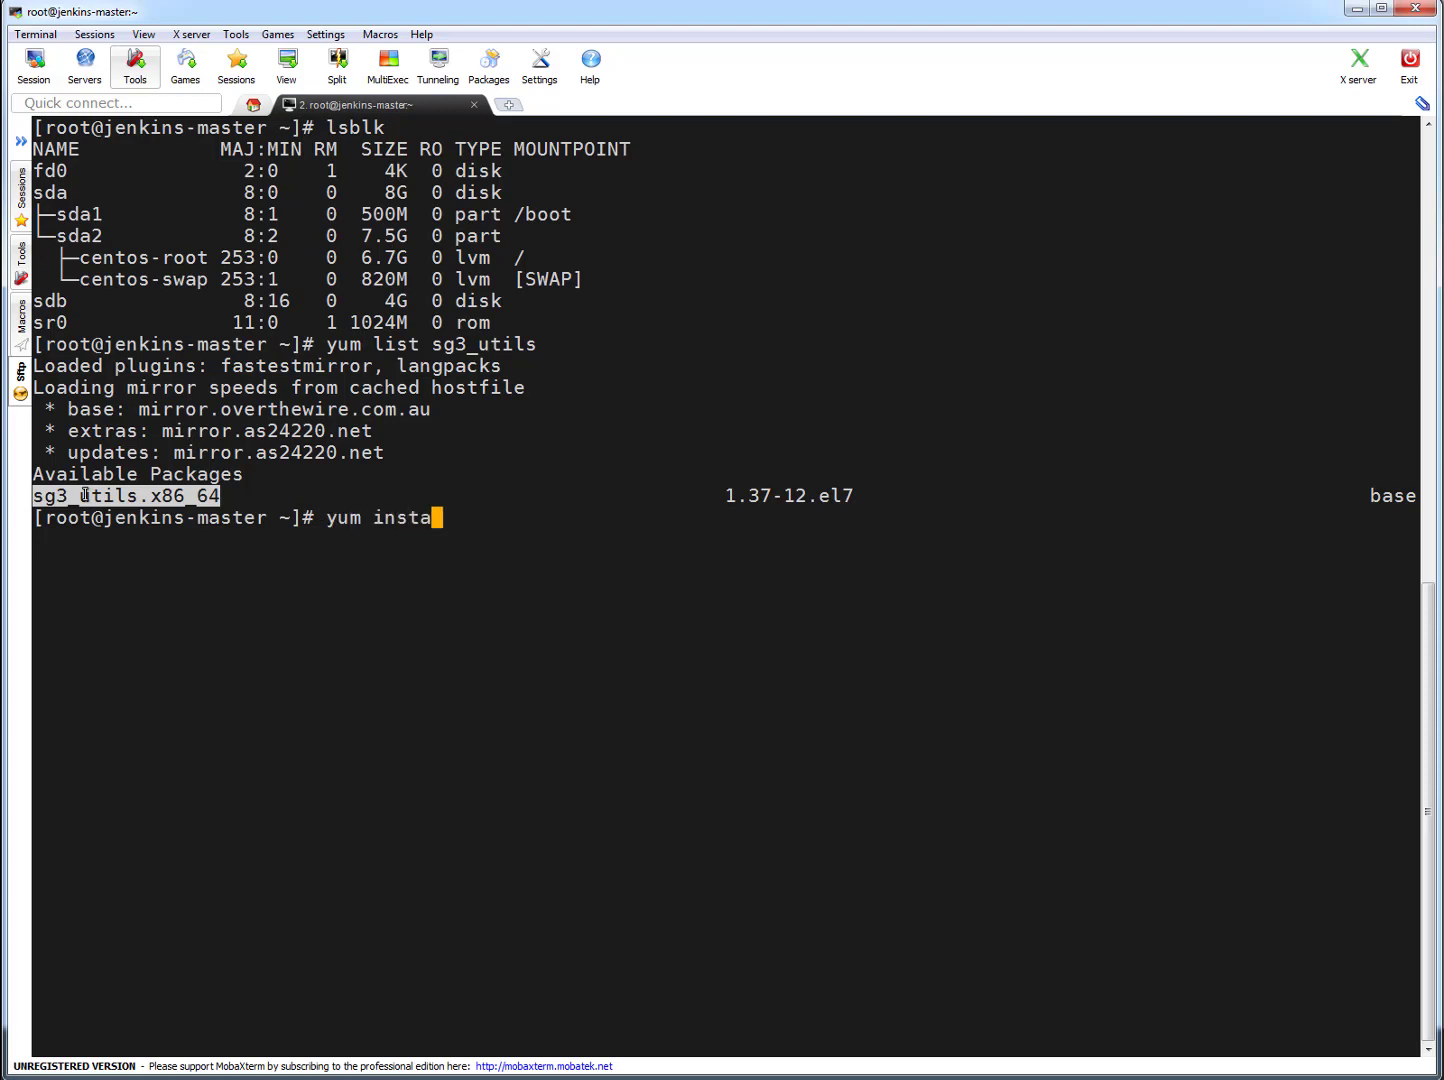
text(ll sg3_utils.x86_64)
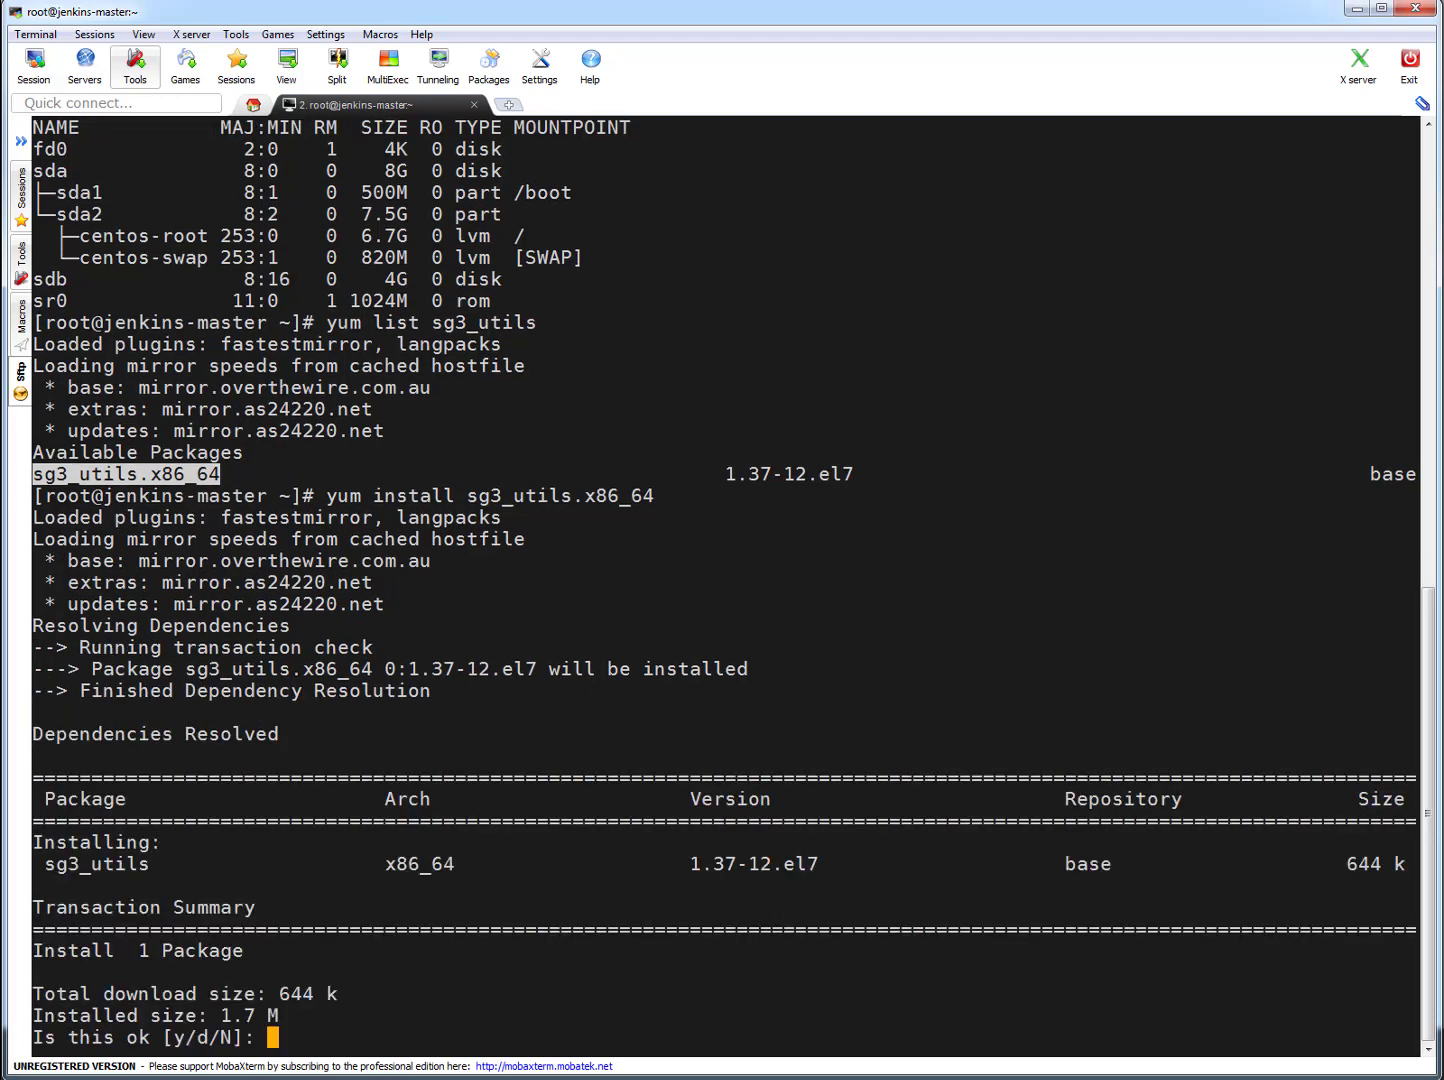
text(y)
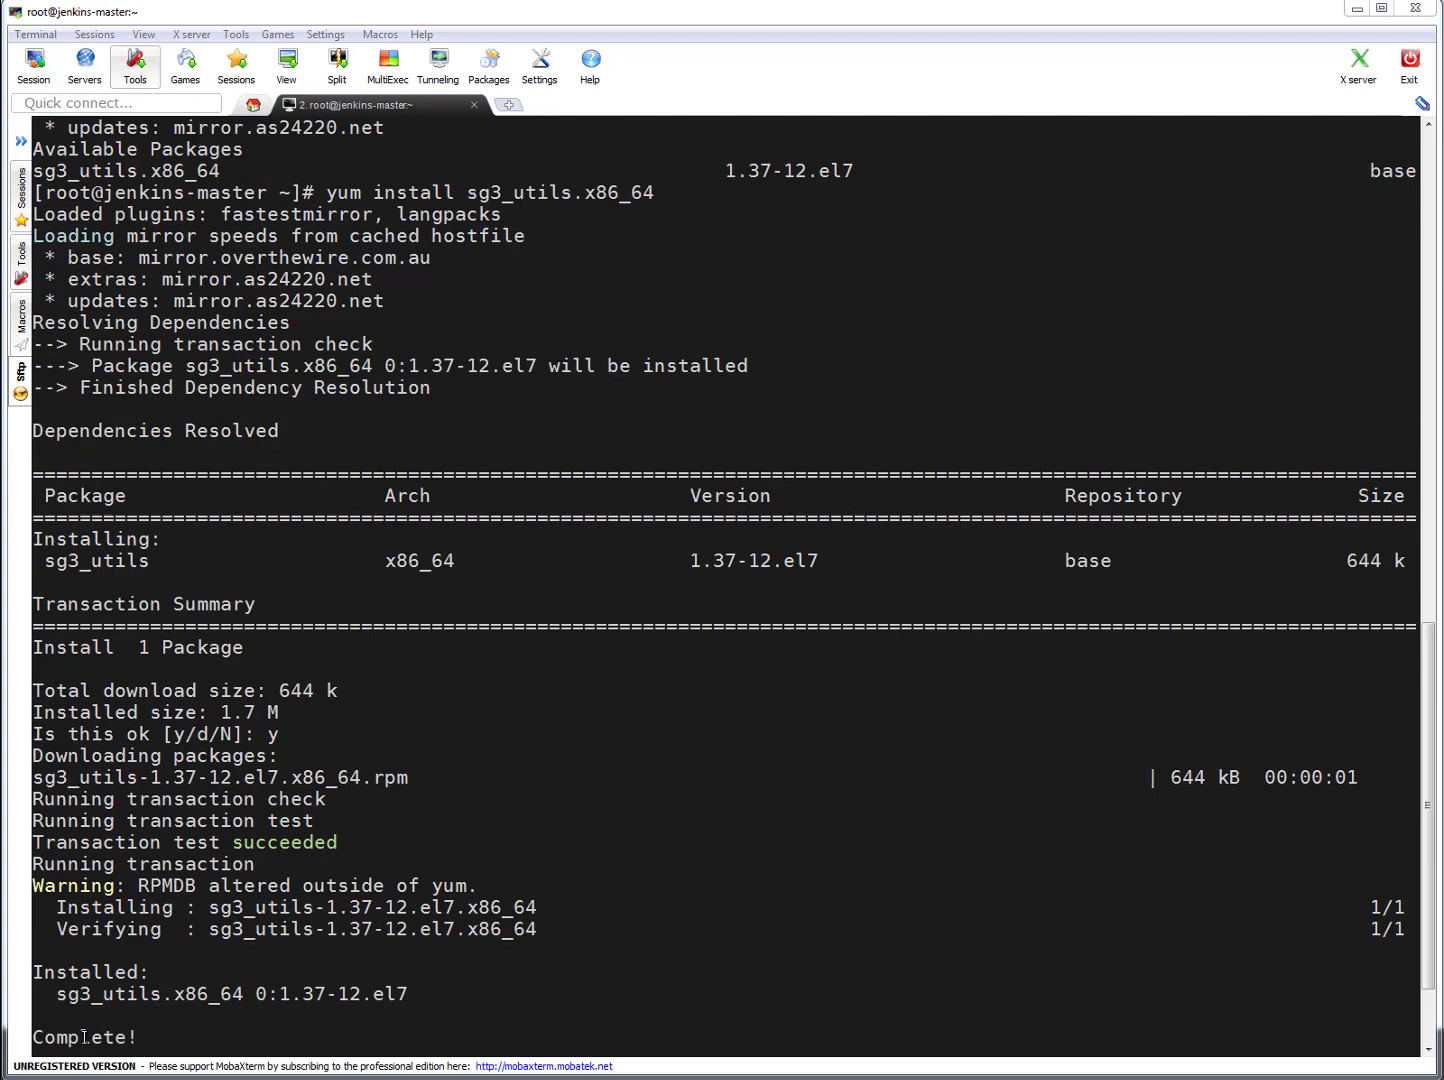
double_click(148, 994)
text(/usr/bin/scsi-rescan)
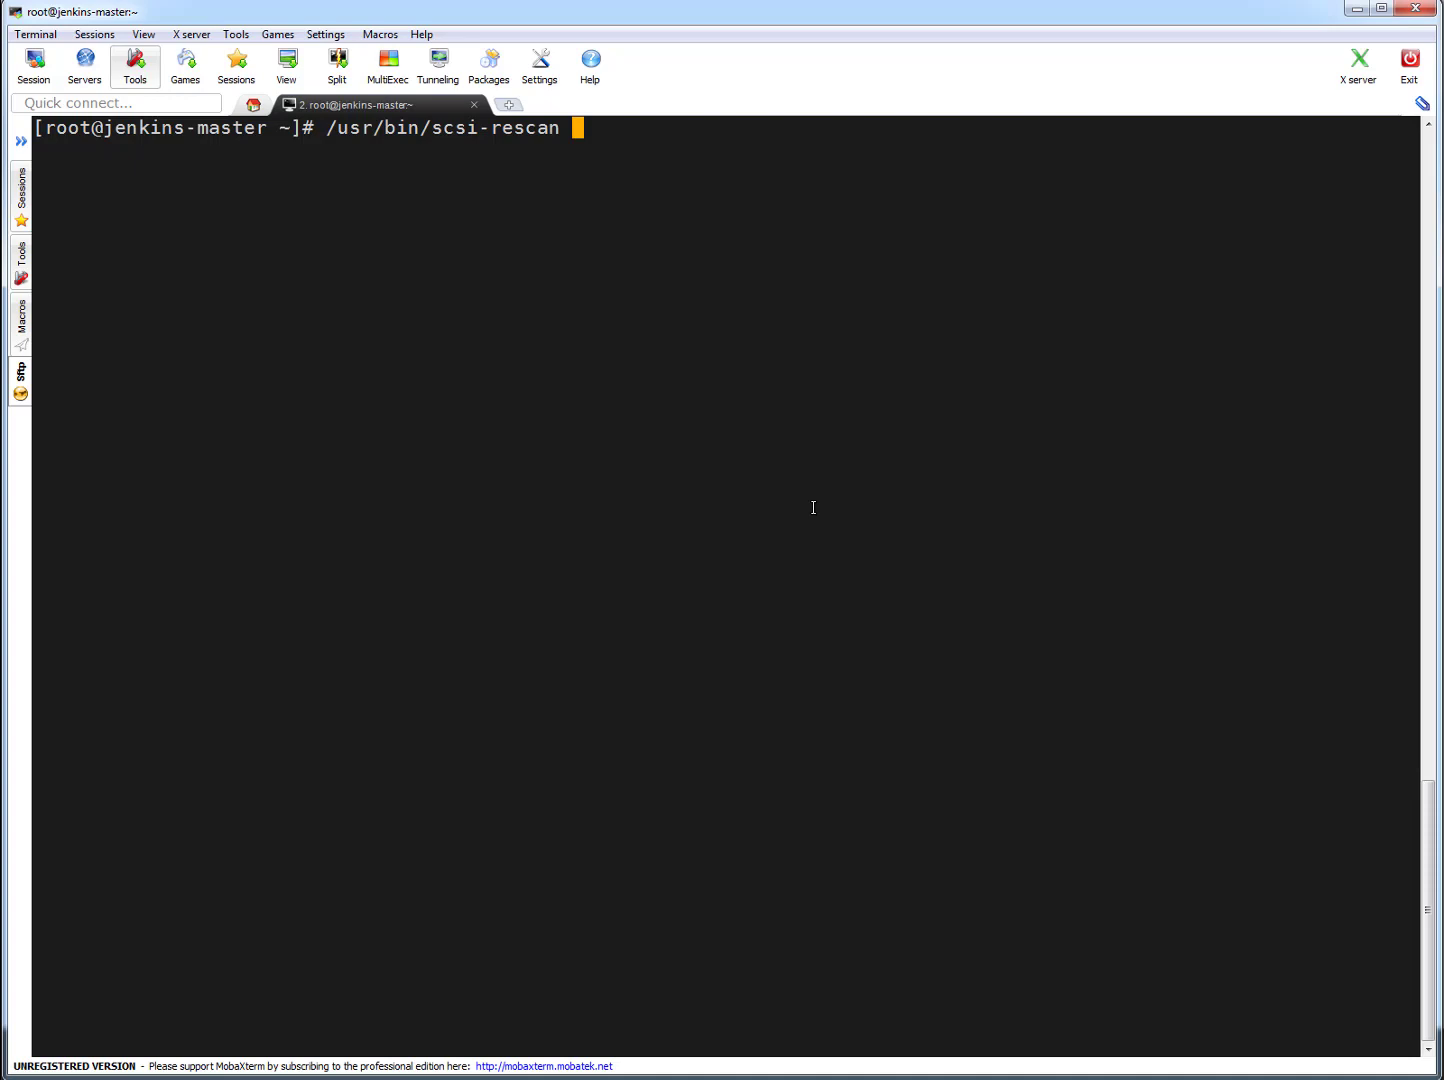
Run /usr/bin/scsi-rescan -a so the new disk is detected as device 0:0:2:0.
text(-a)
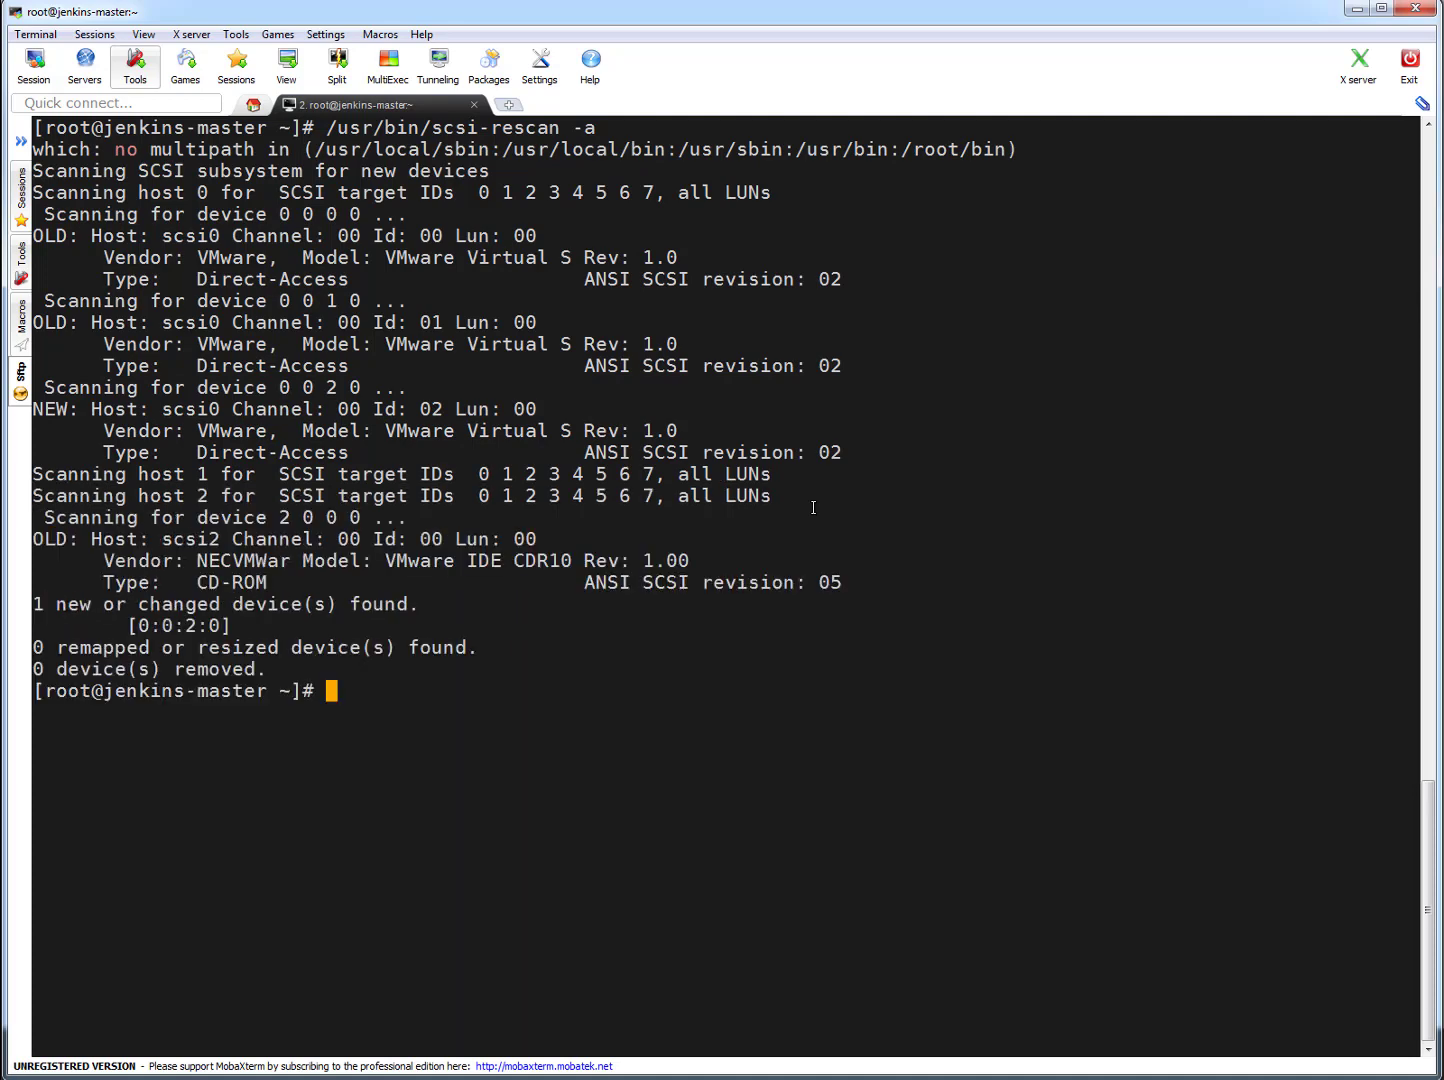
mouse_move(283, 597)
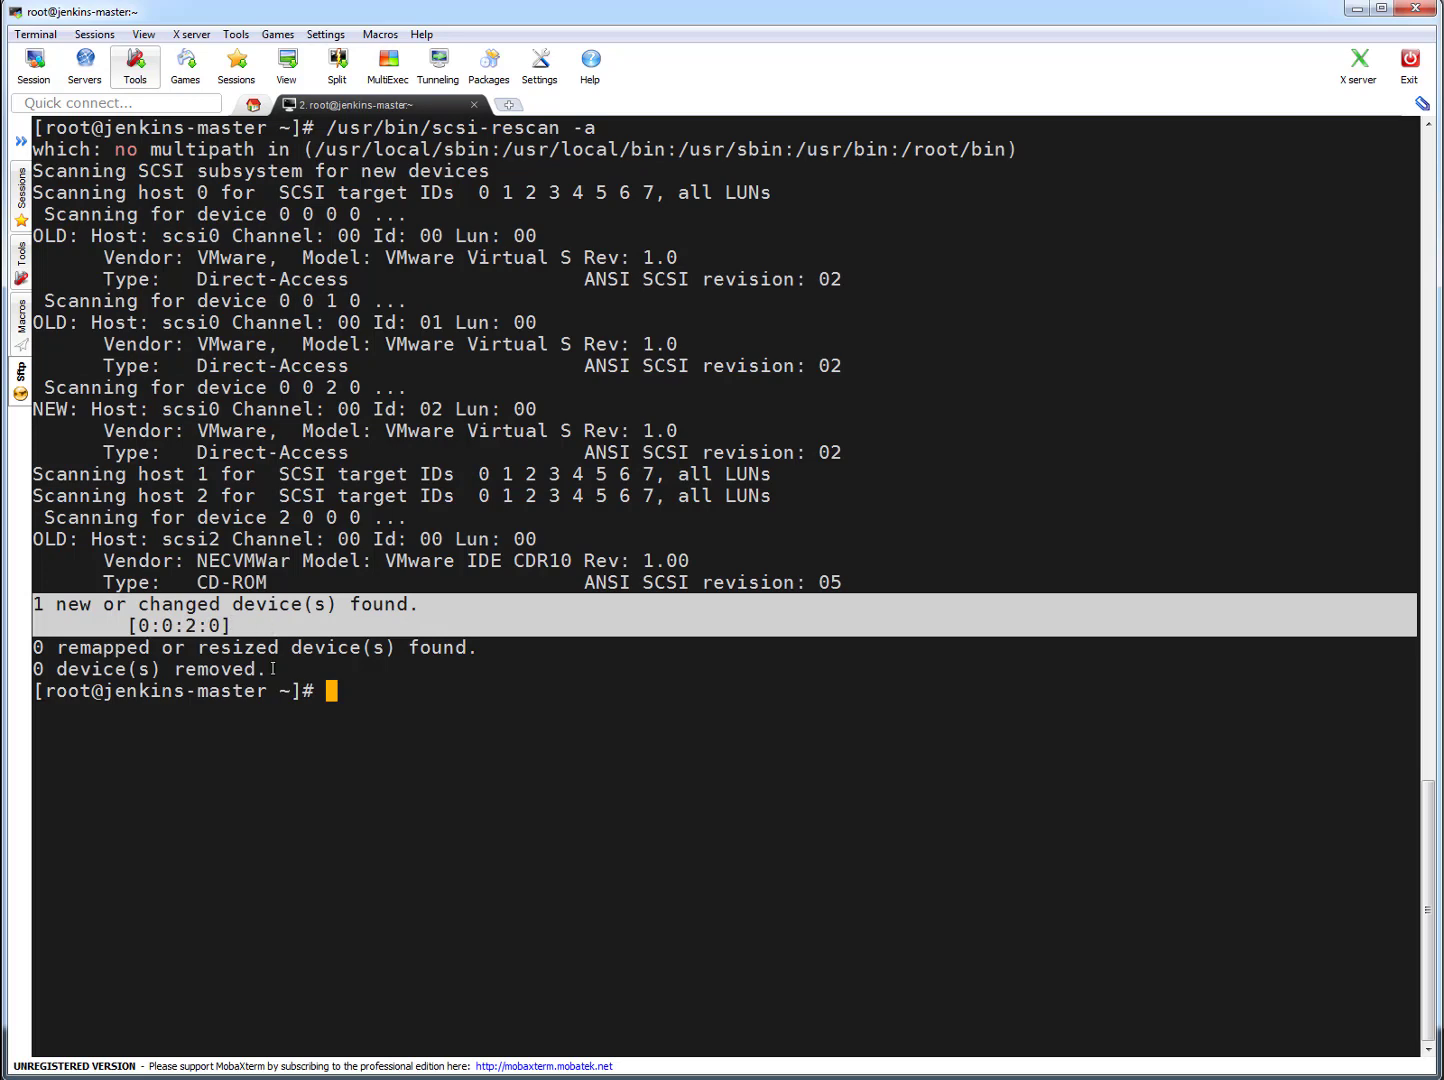
text(lsb)
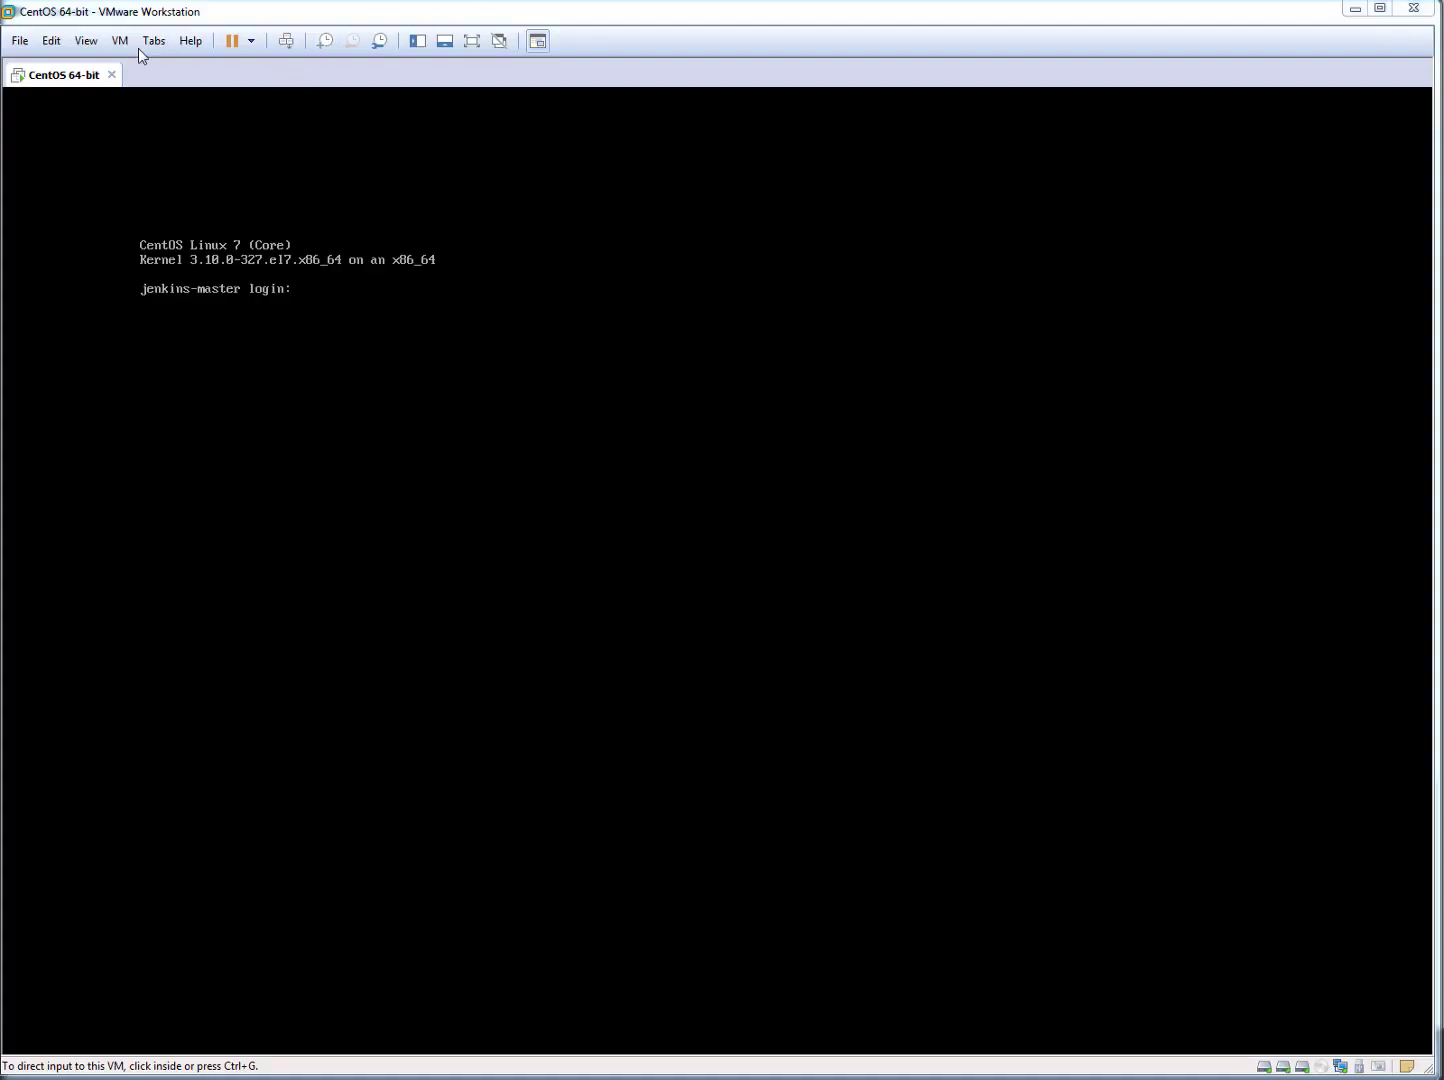
Add a second new virtual hard disk of 1 GB and close the VM settings.
click(119, 40)
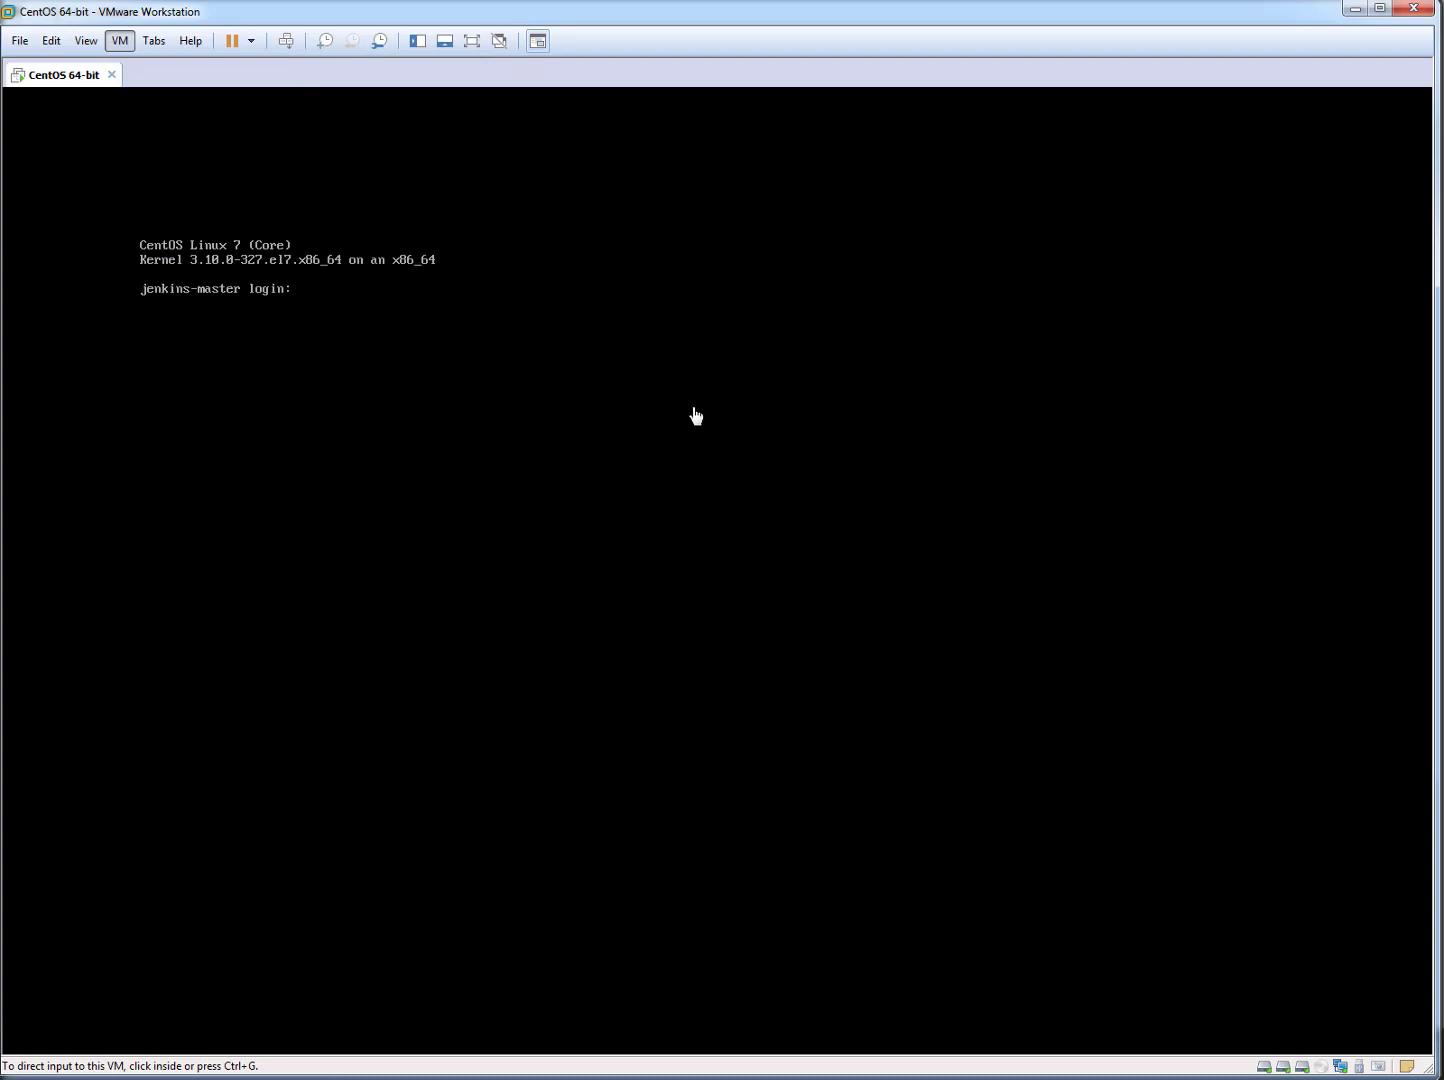
mouse_move(675, 405)
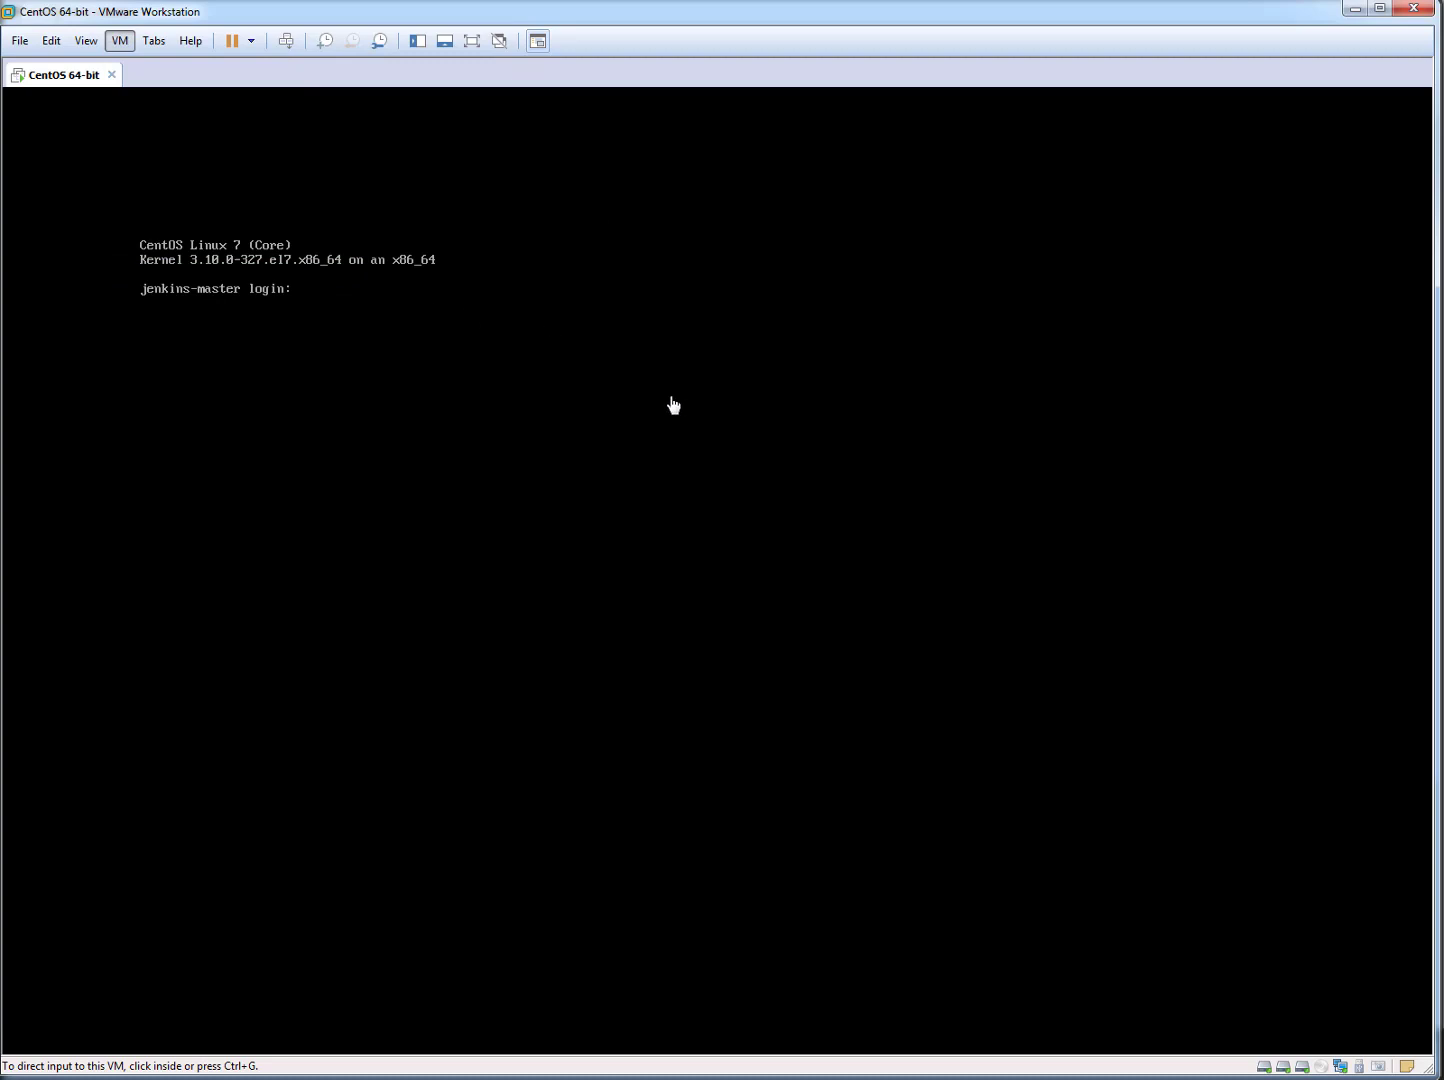
click(119, 41)
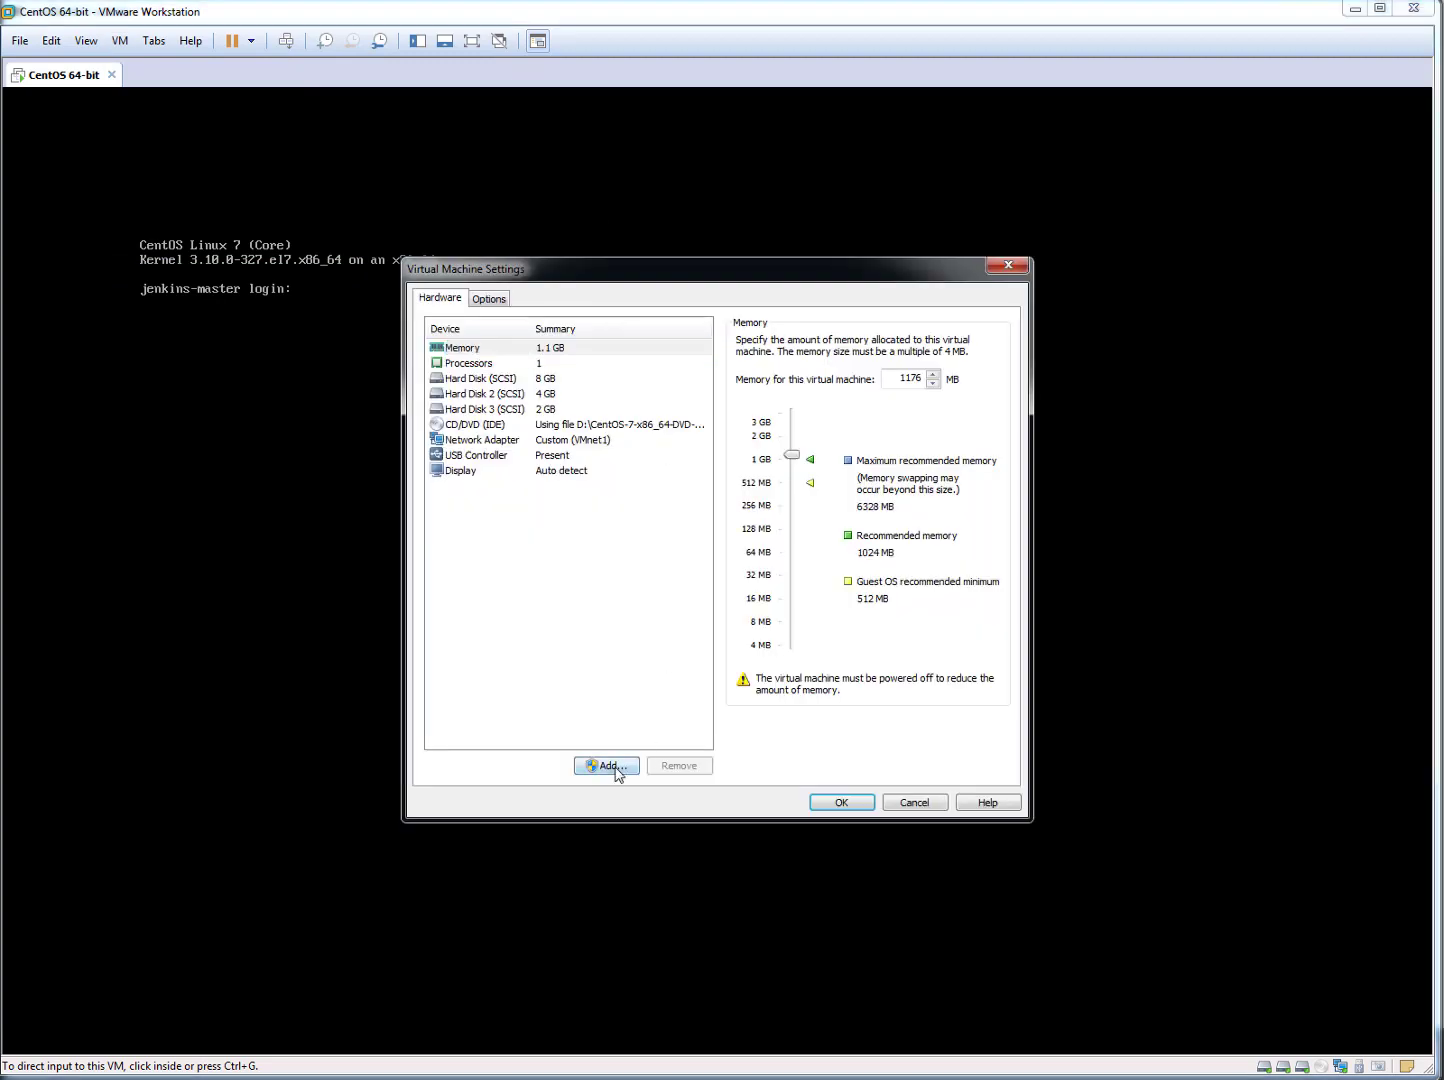
click(606, 765)
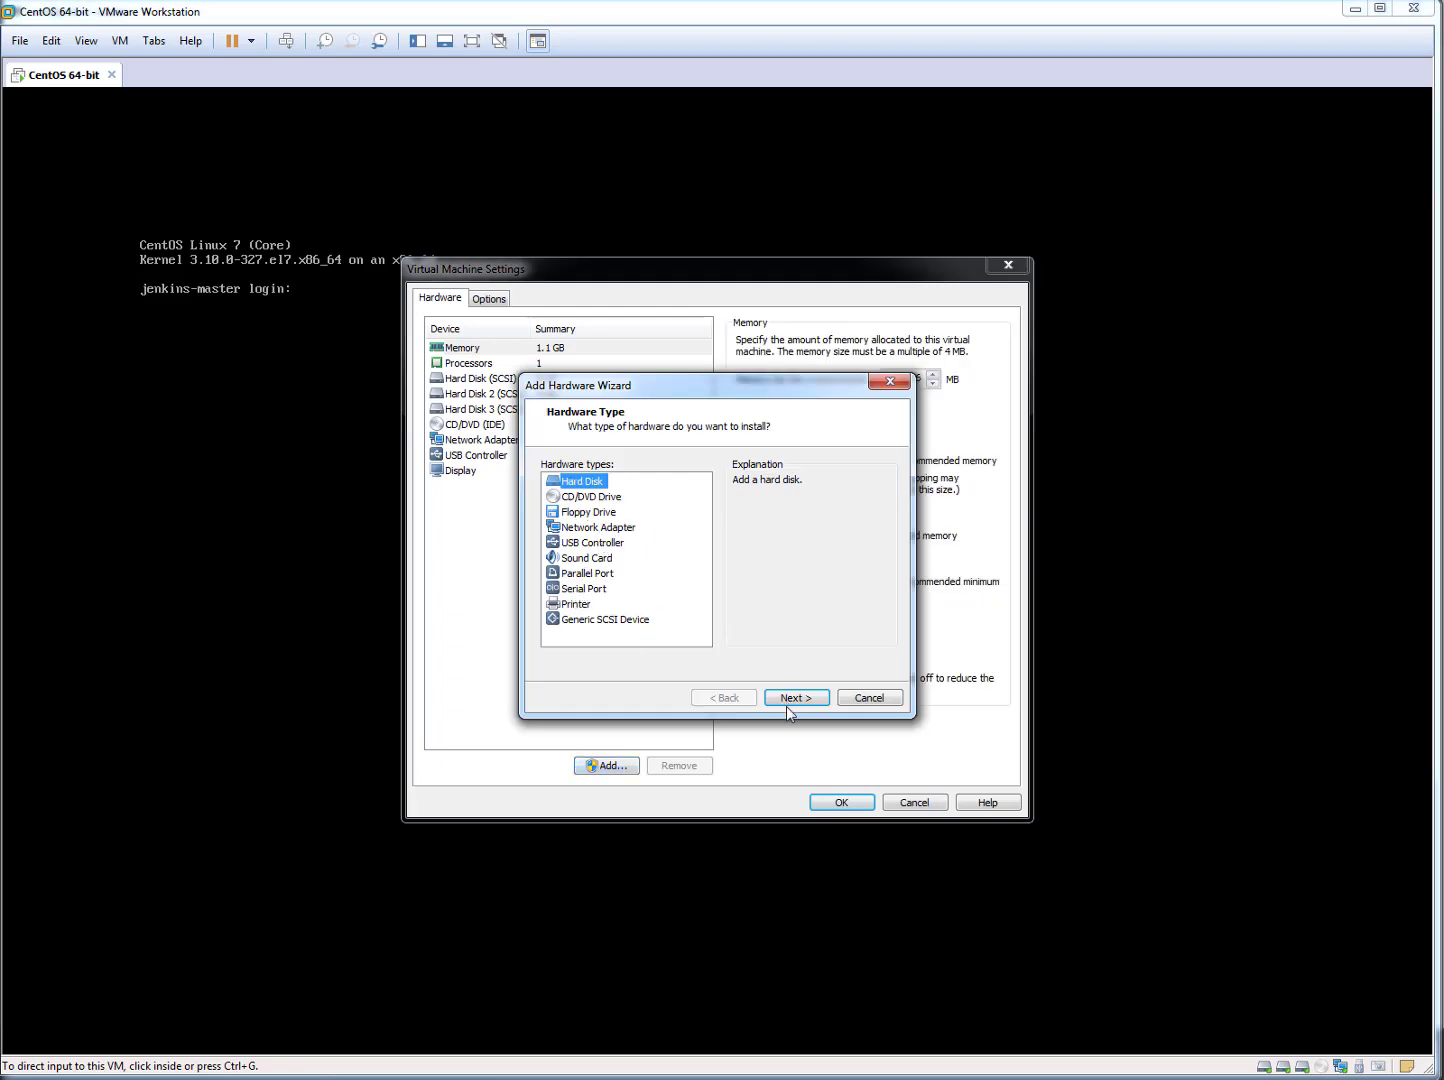
click(795, 697)
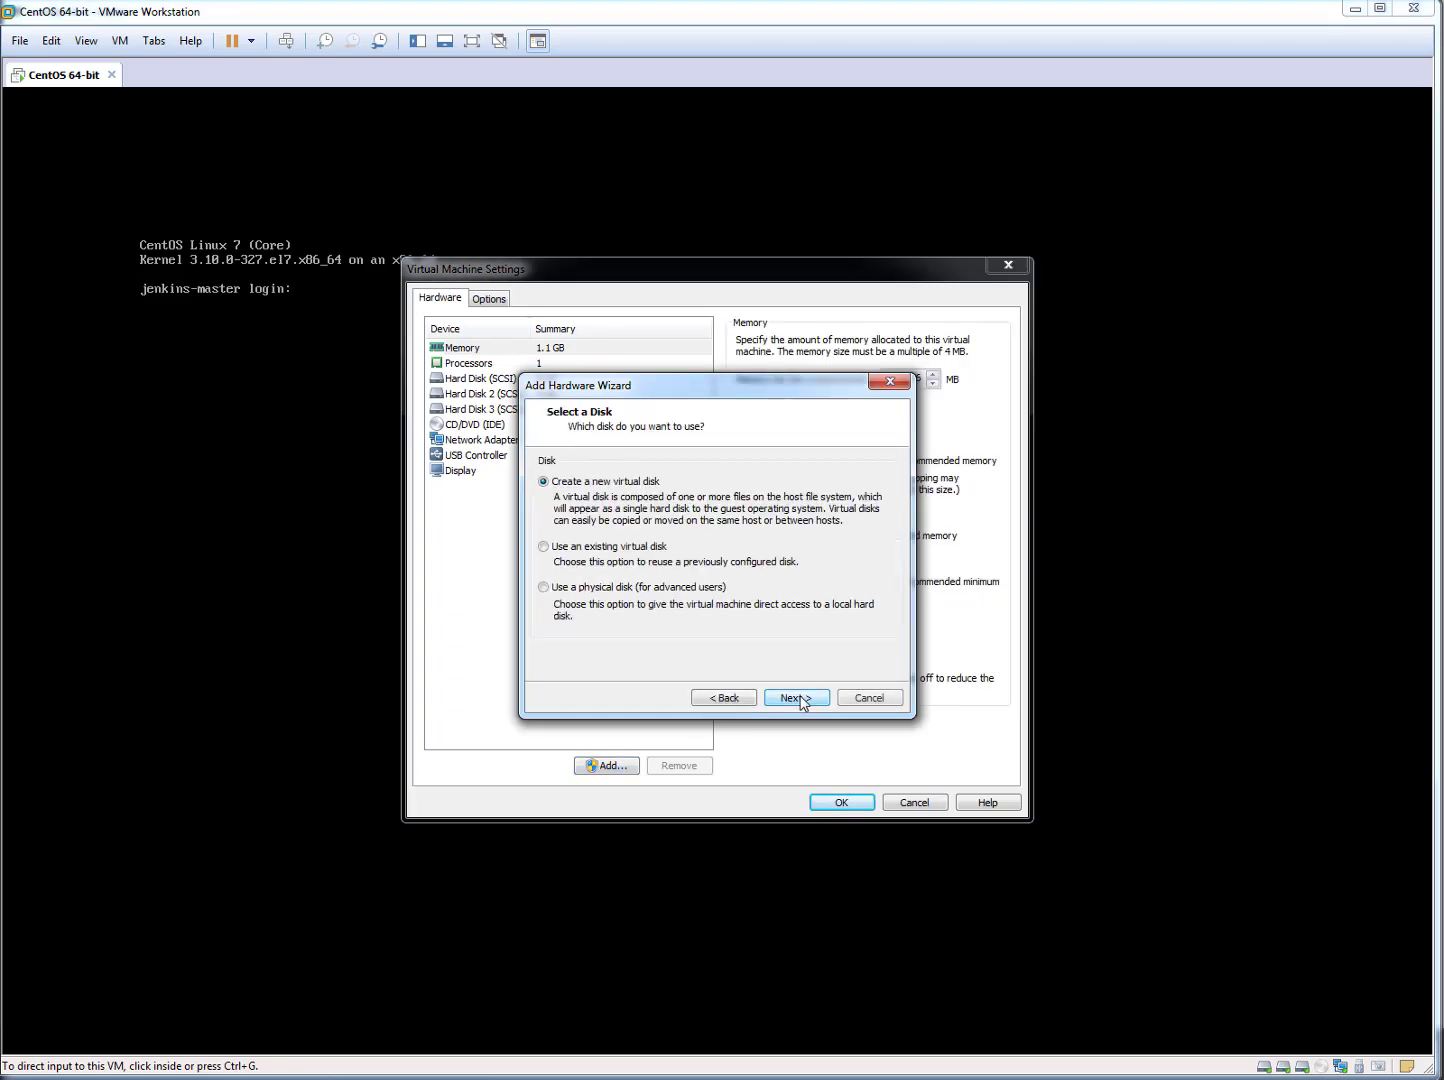
click(795, 697)
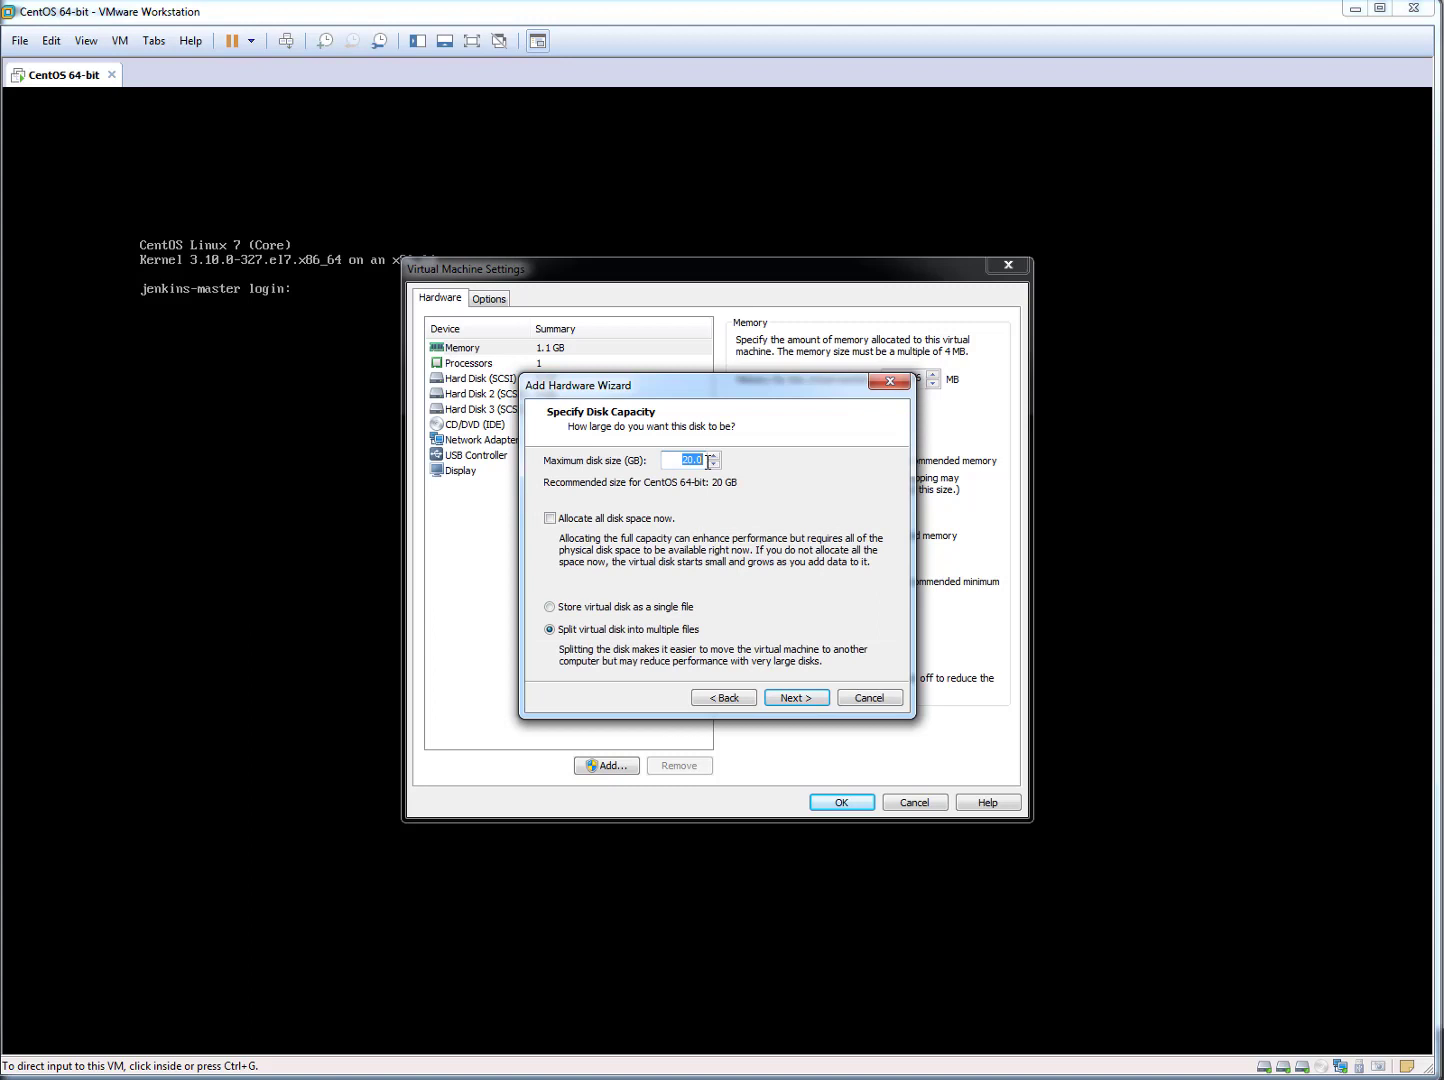
text(1)
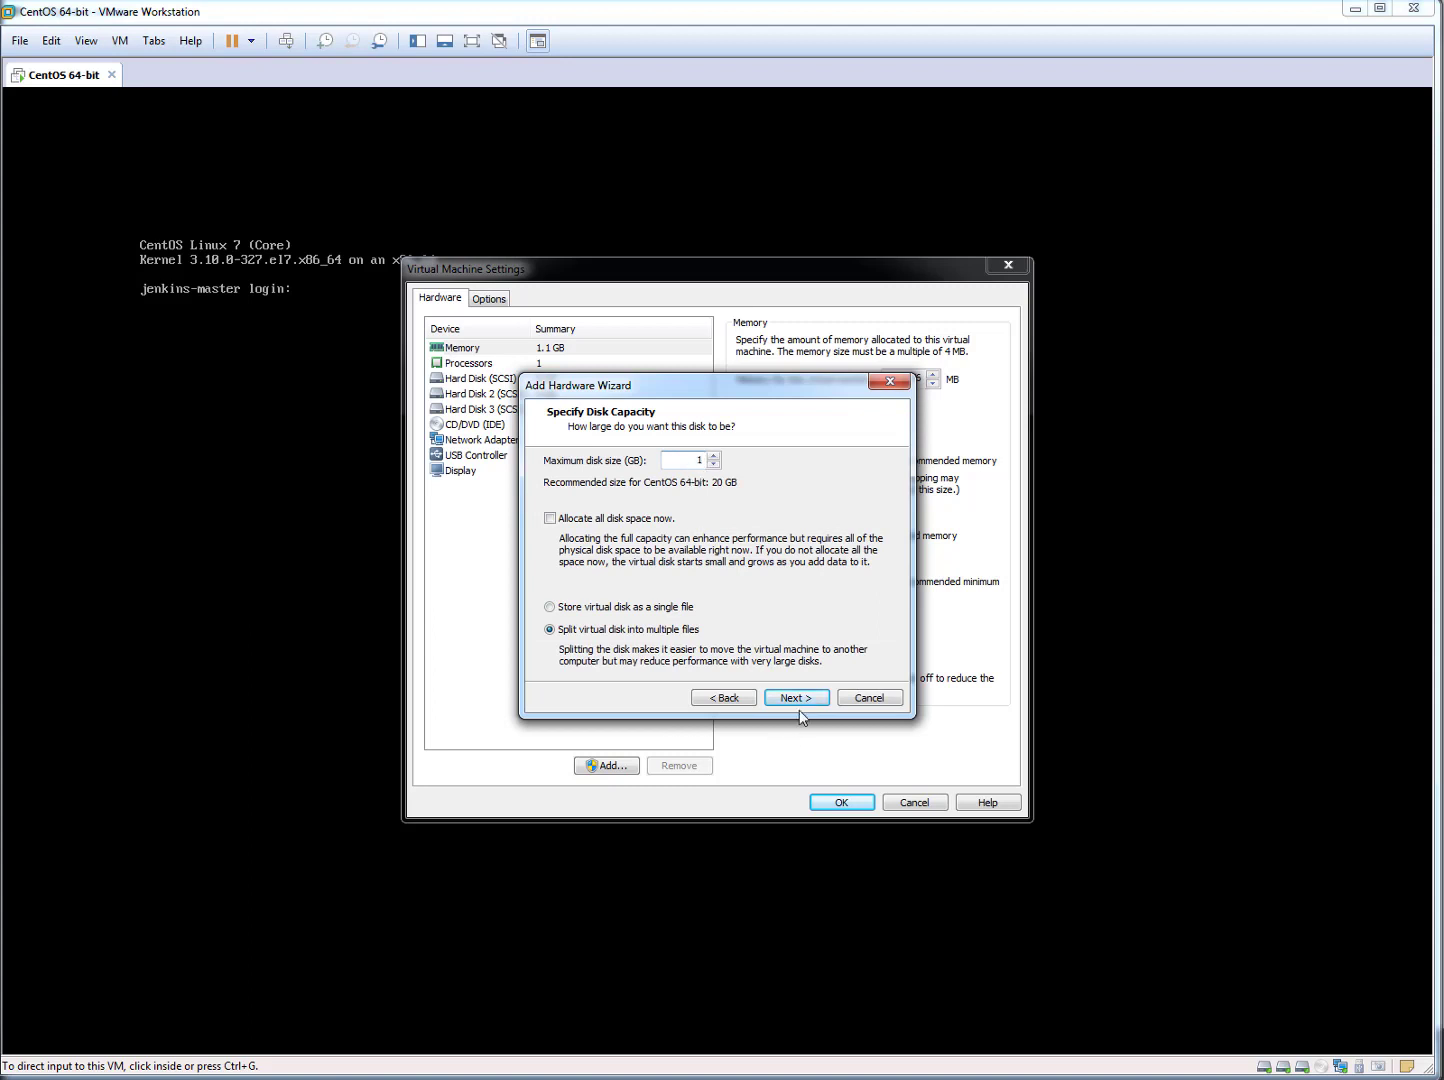
click(796, 697)
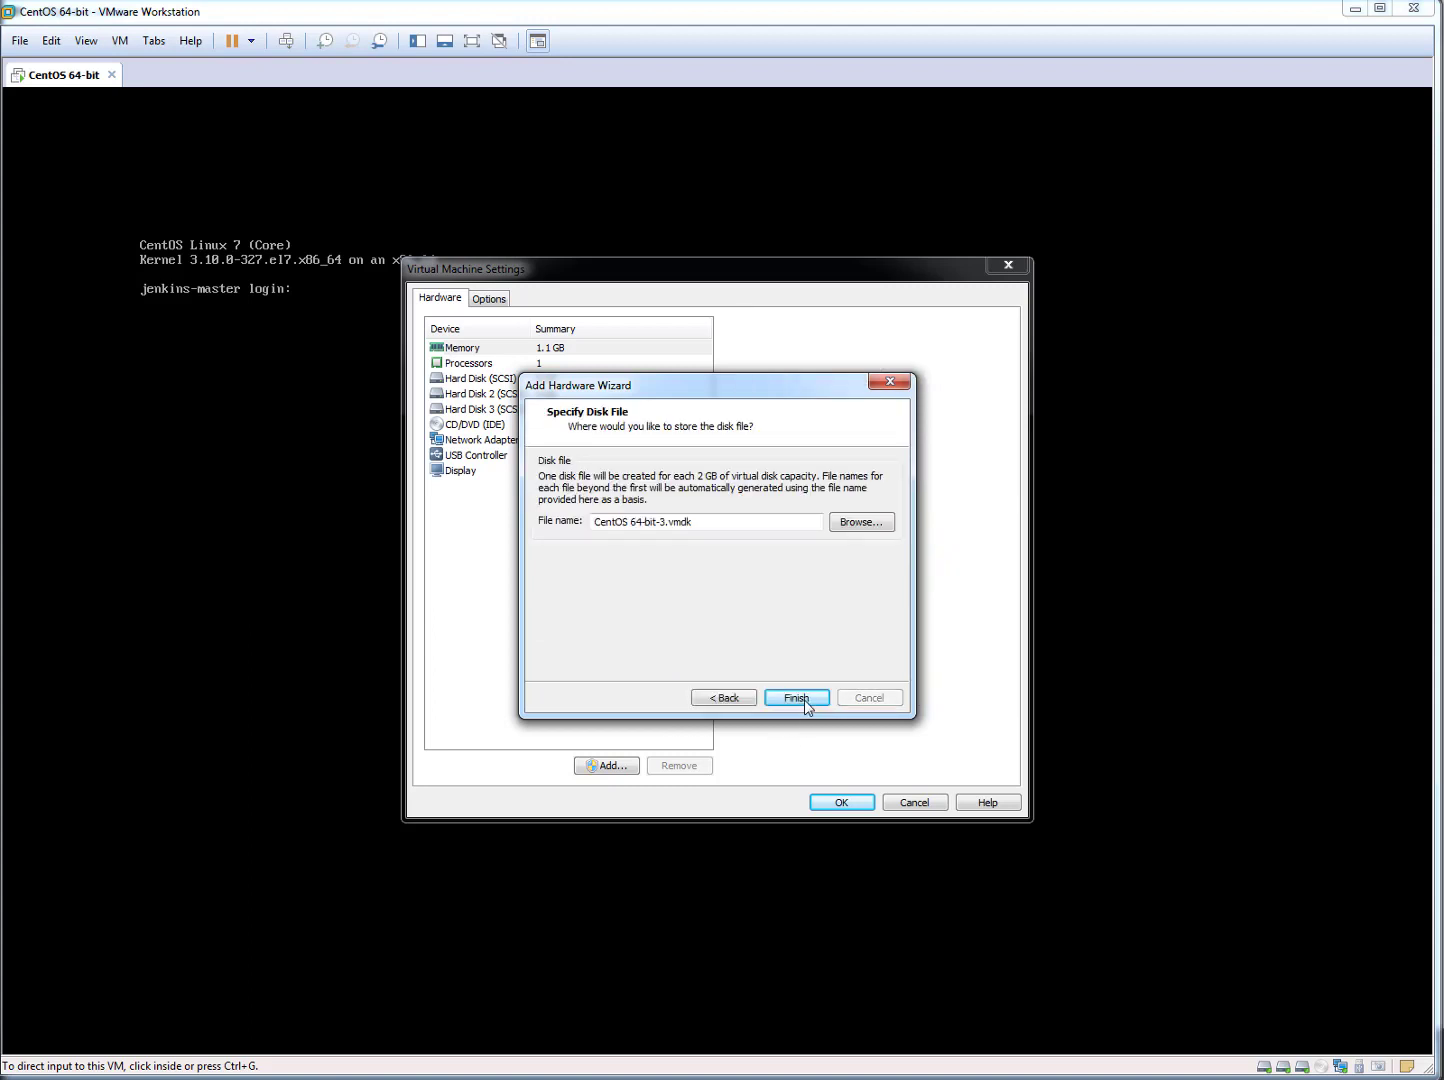
click(796, 697)
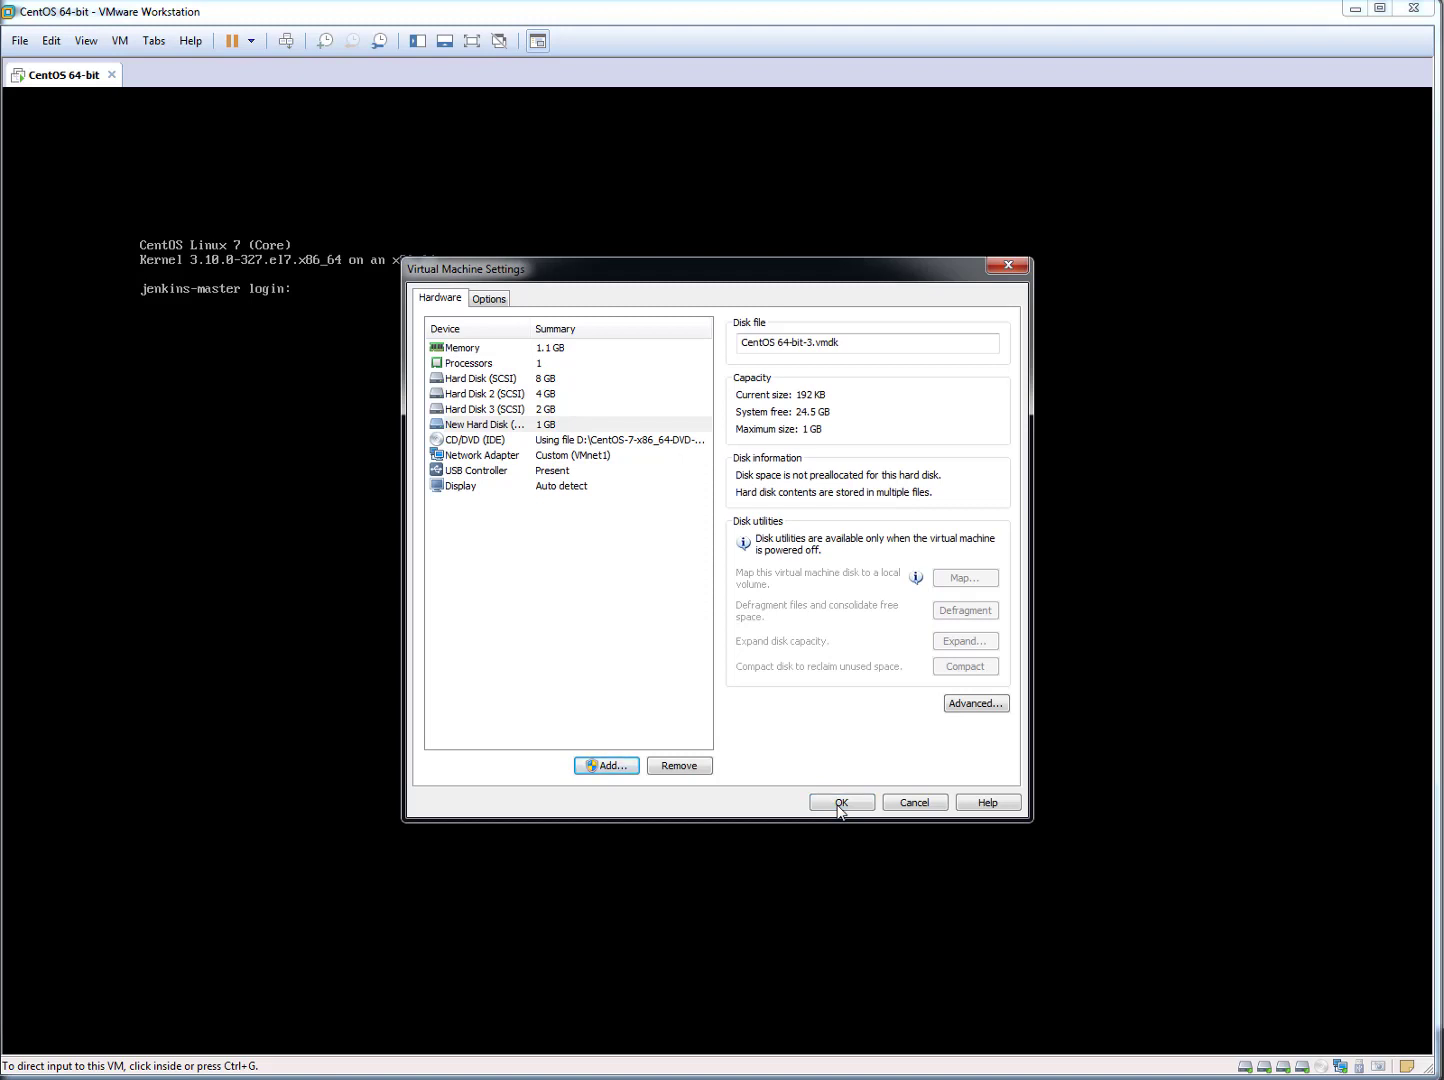
click(841, 802)
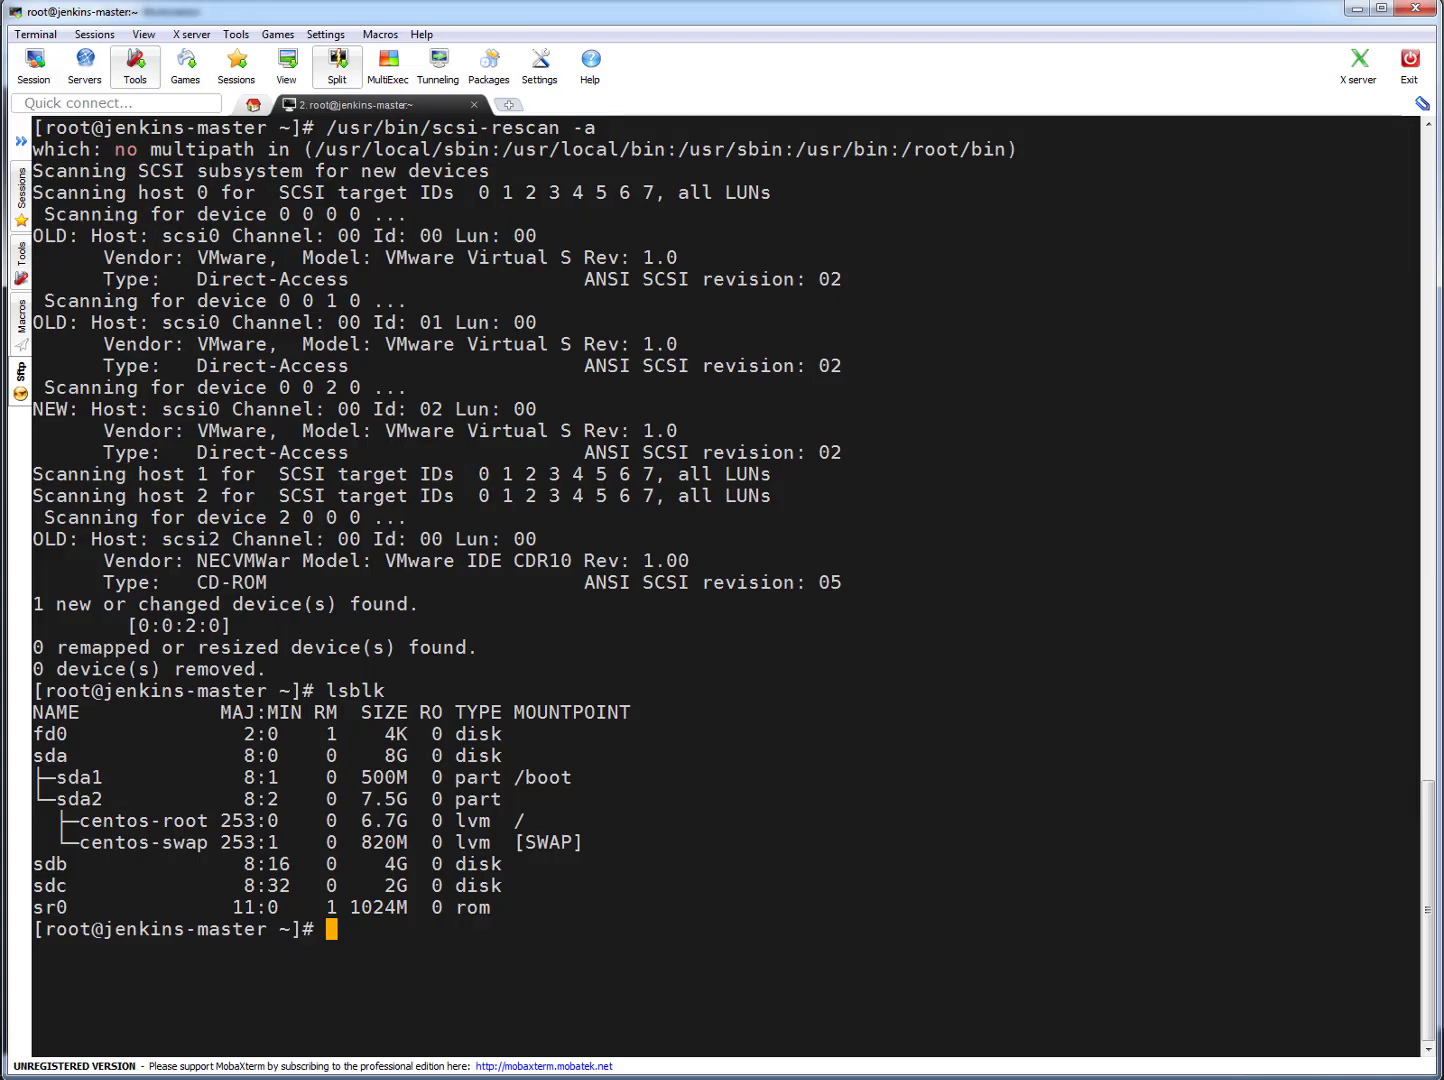
mouse_move(797, 674)
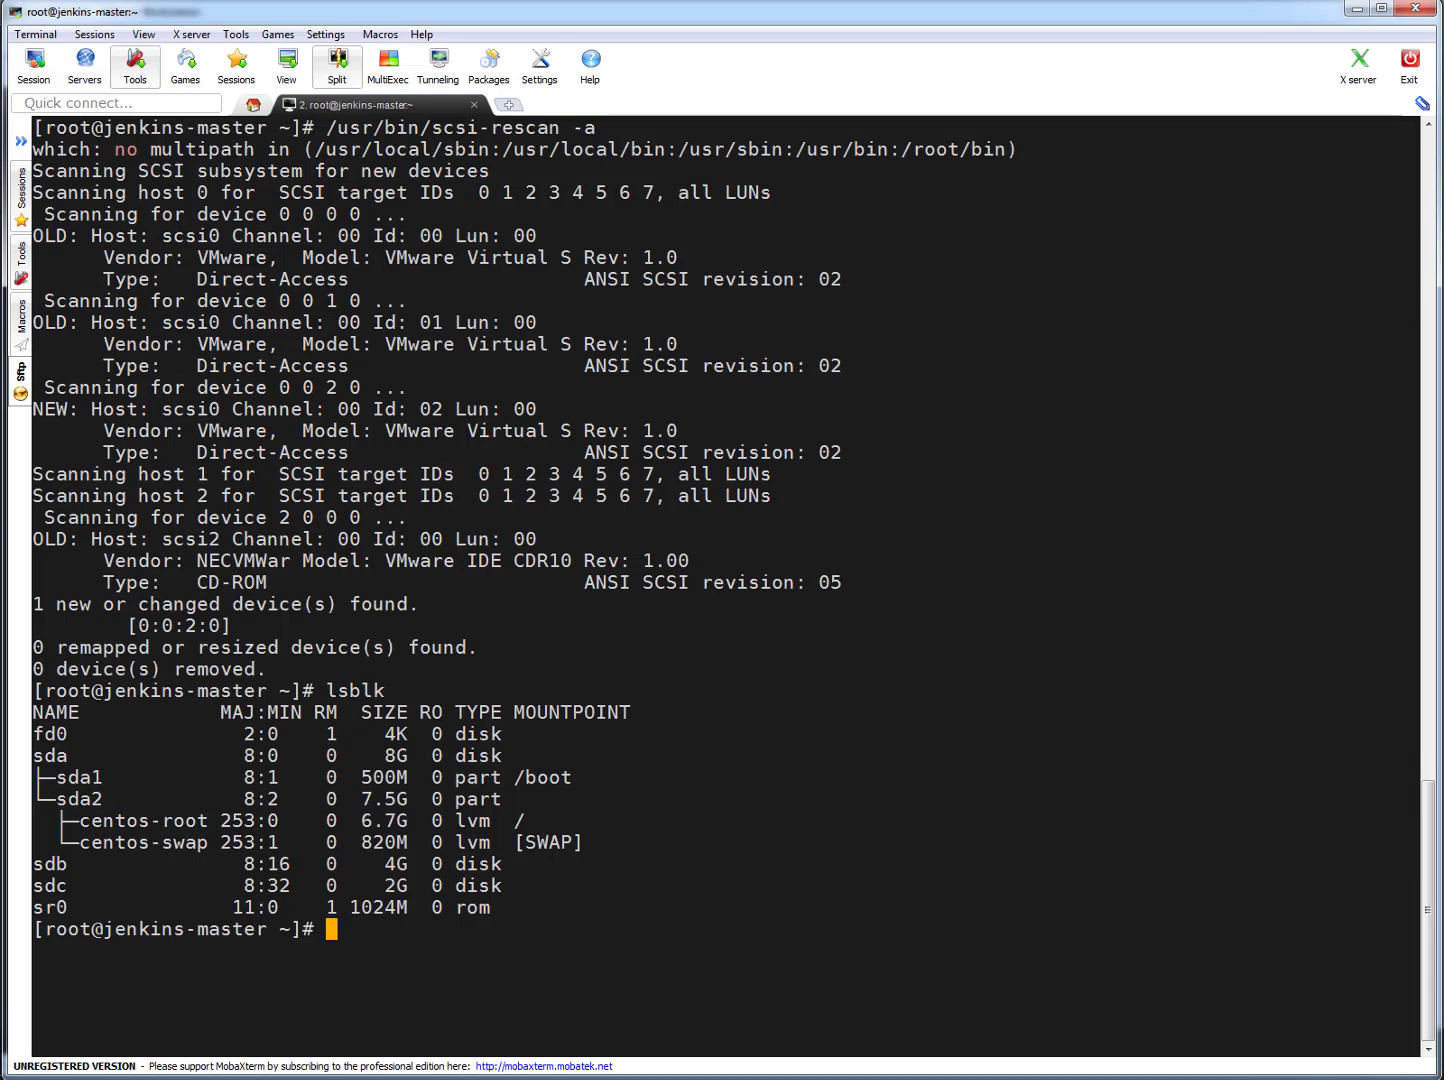
mouse_move(1258, 725)
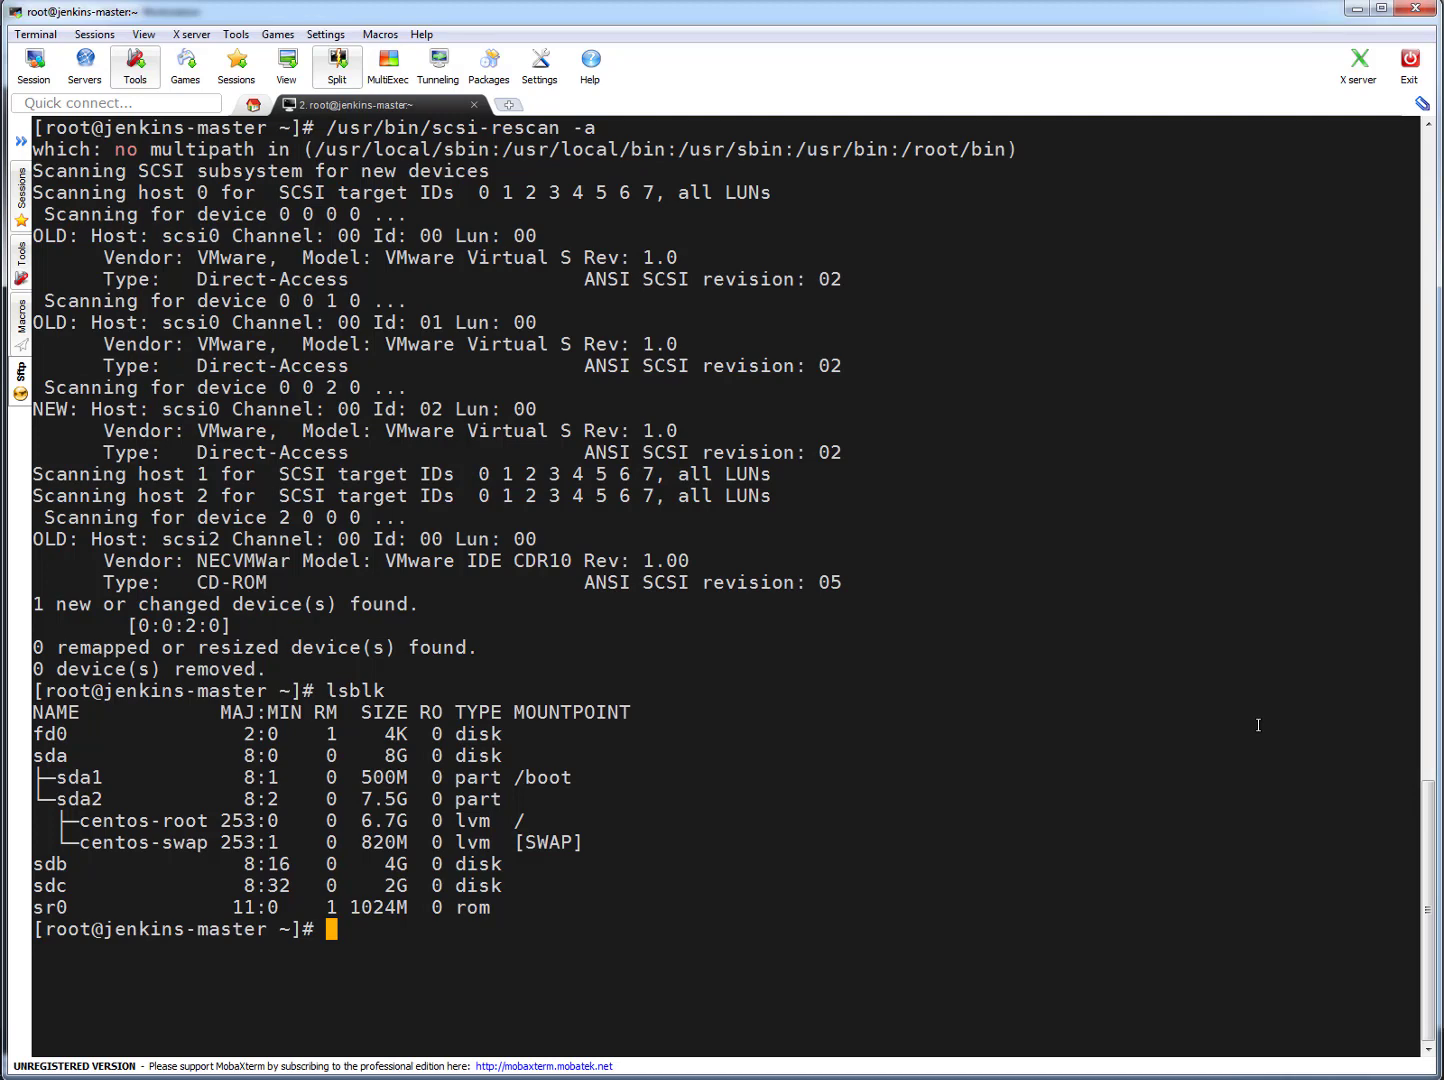
Type grep mpt /sys/class/scsi_host/host?/proc_name at the cleared prompt.
text(grep mpt /sys/class/scsi_host/host?/proc_name)
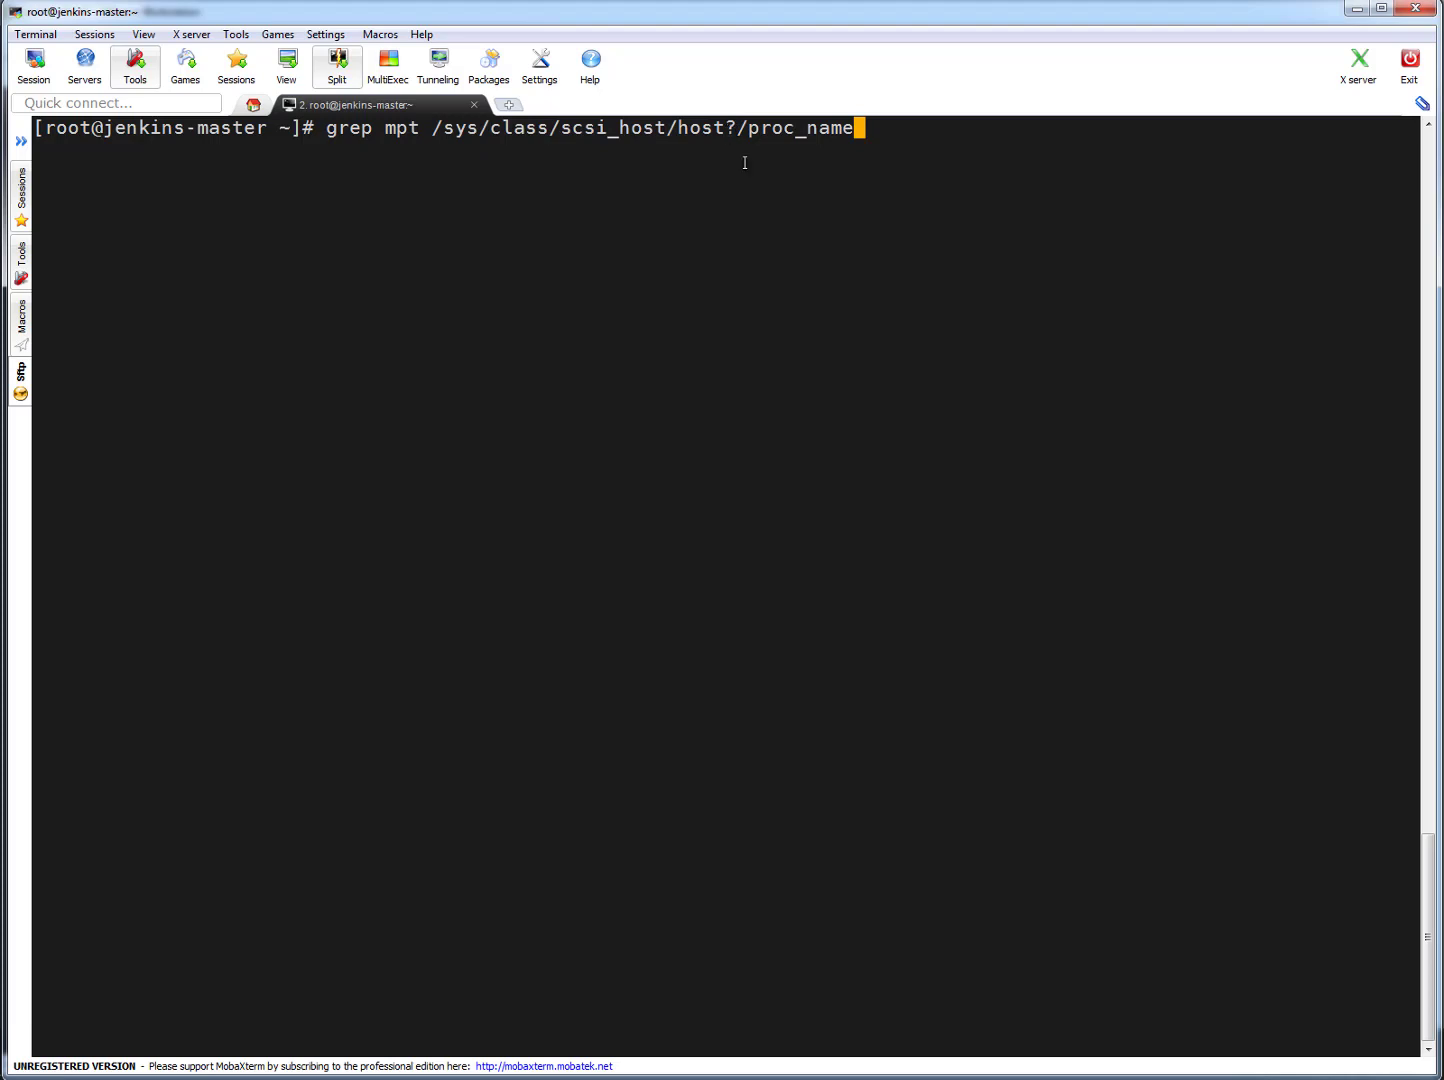
mouse_move(1017, 258)
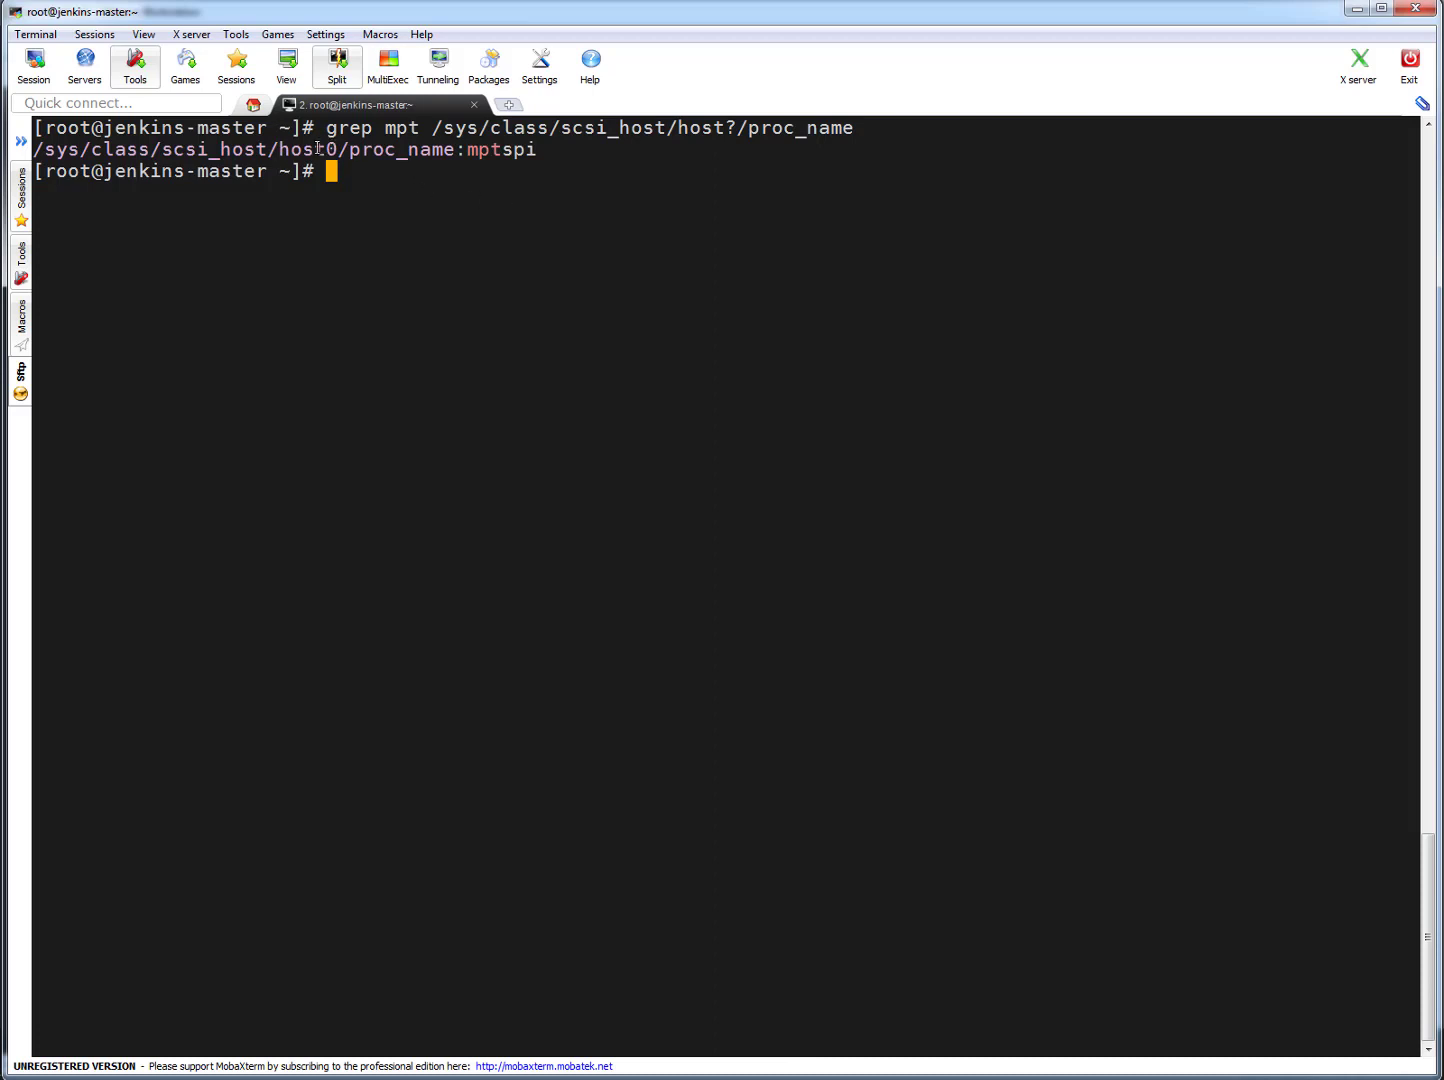
Rescan host0 via echo "- - -" to its scan file, then lsblk shows 1 GB sdd.
double_click(307, 149)
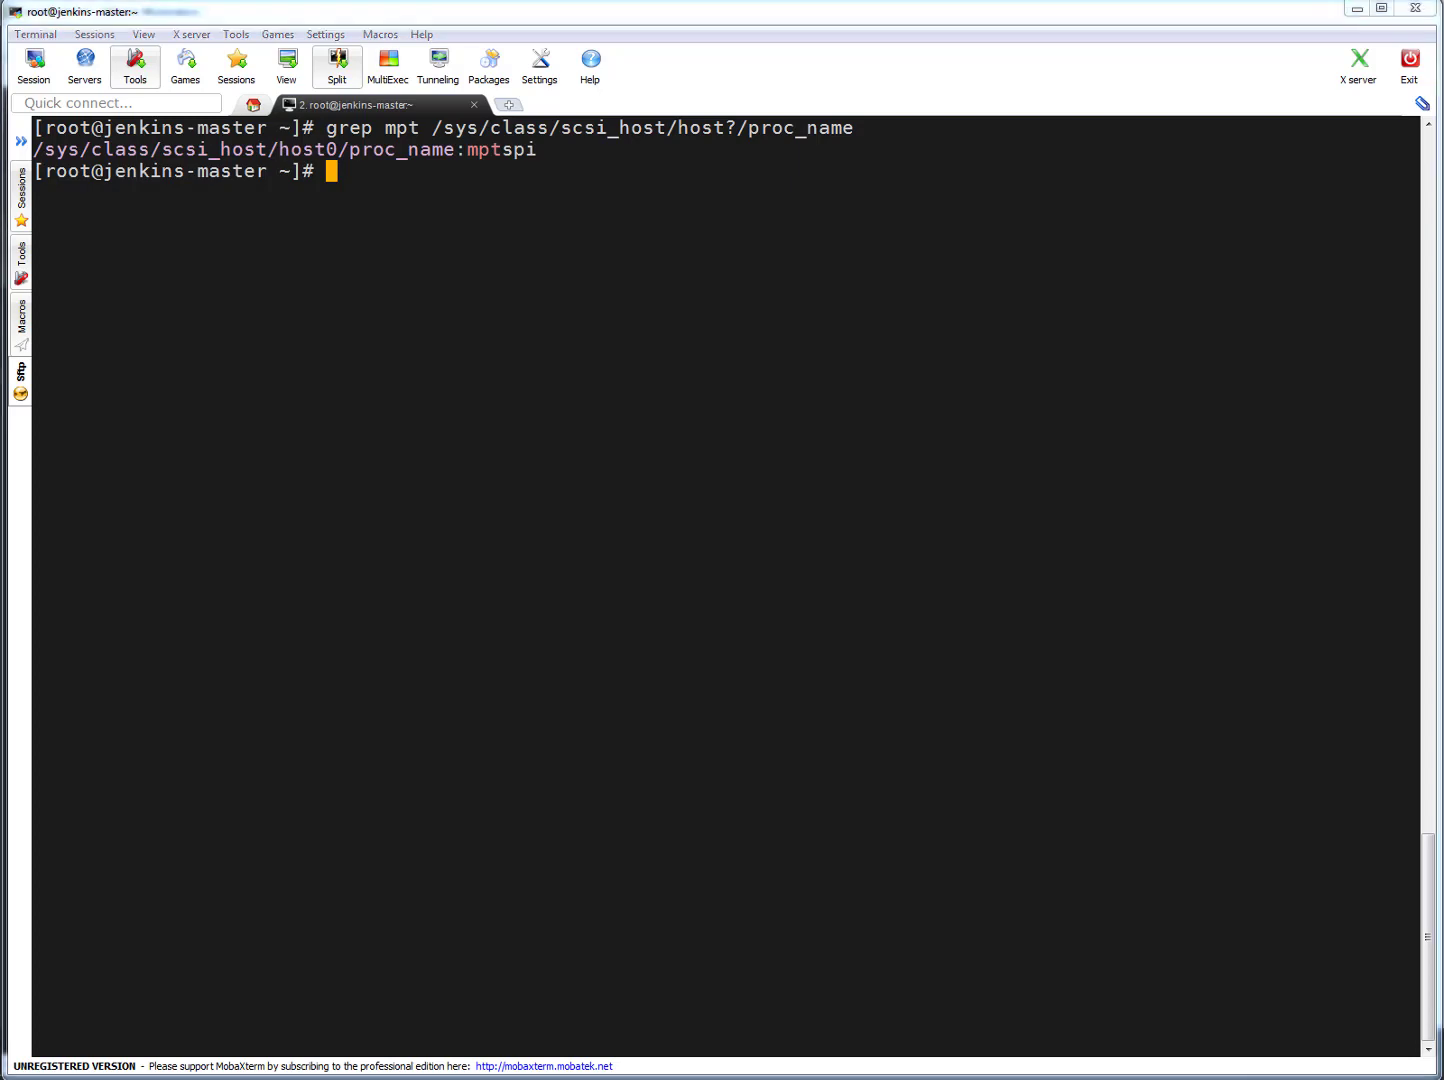
text(echo "- - -" > /sys/class/scsi_host/hostX/scan)
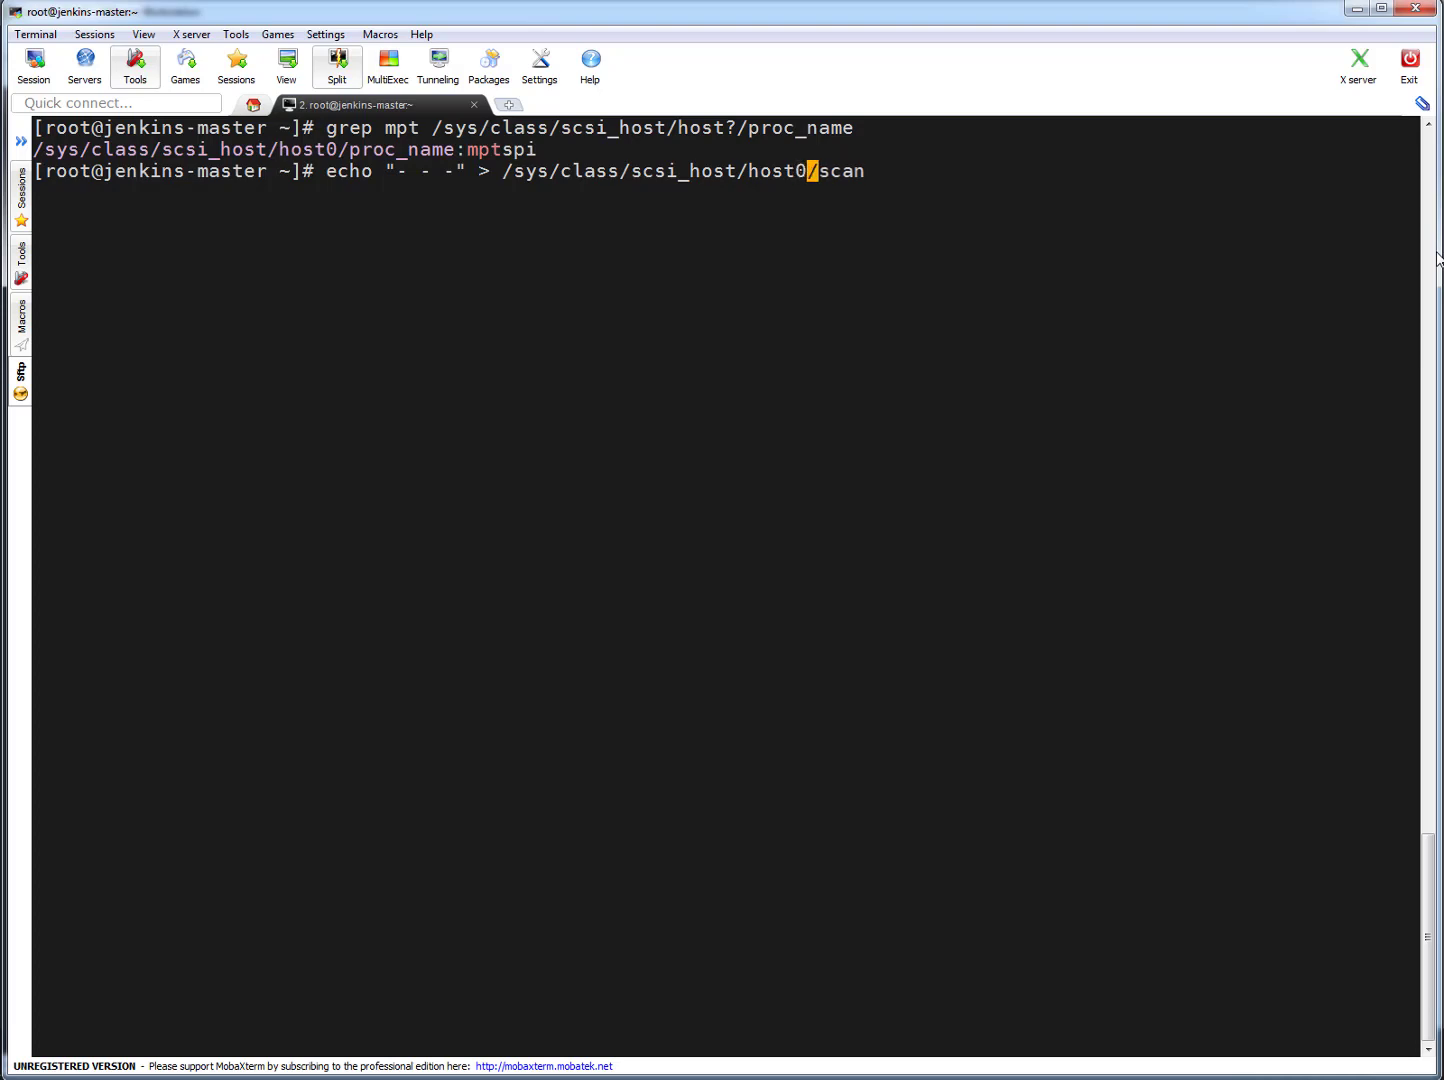
mouse_move(1003, 388)
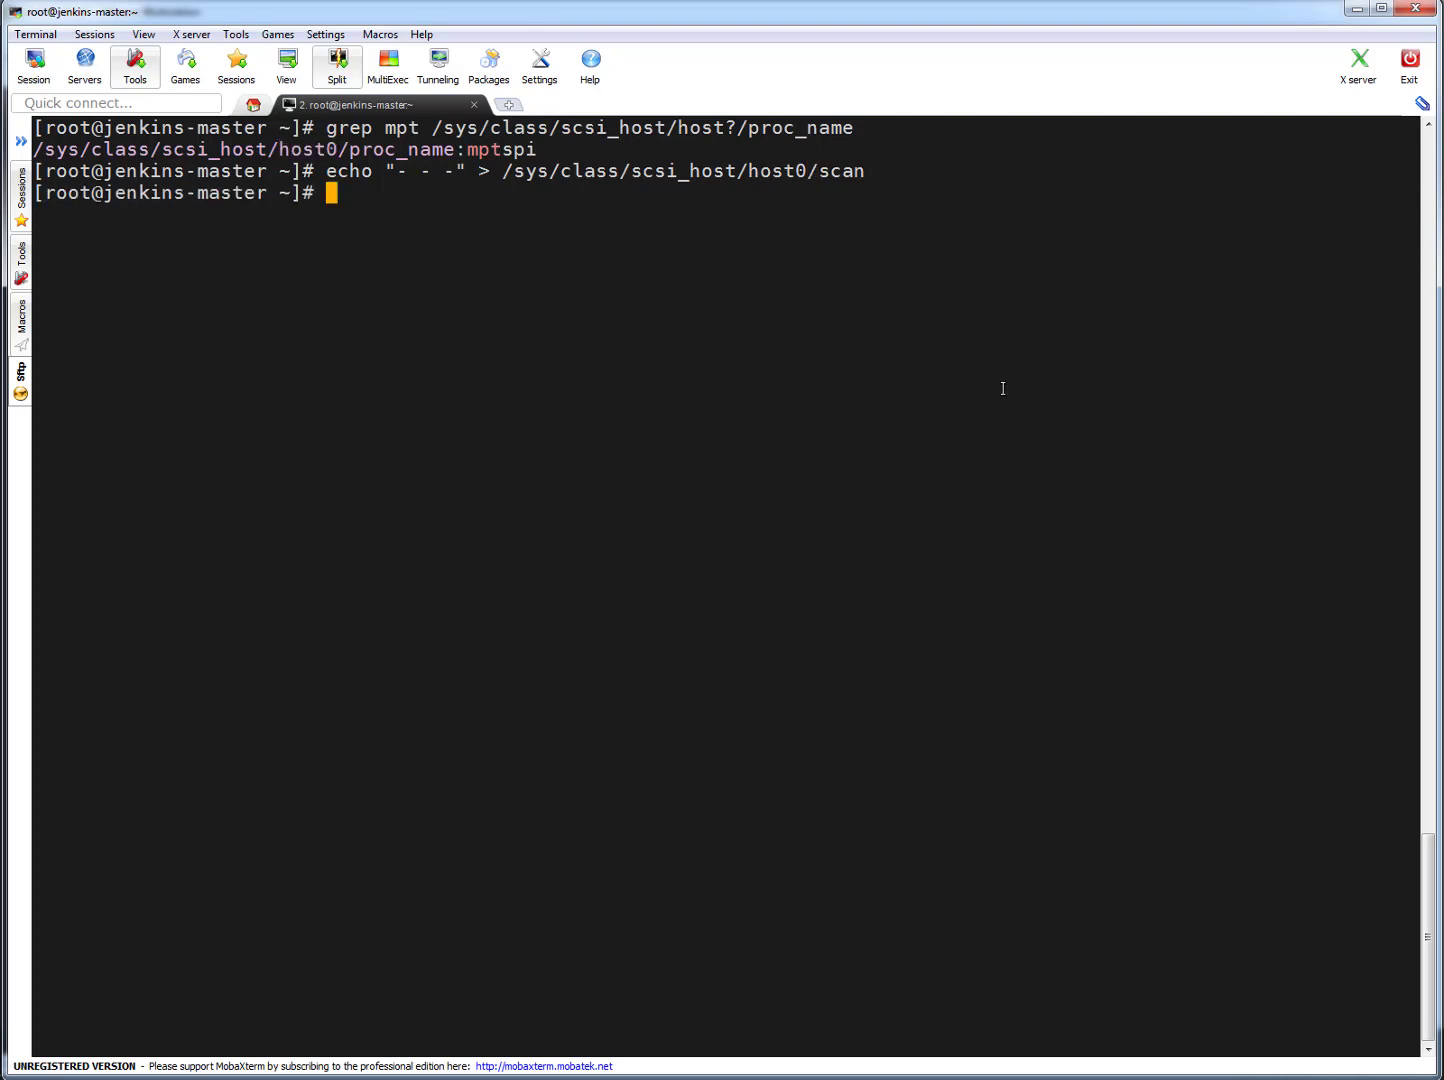
text(lsblk)
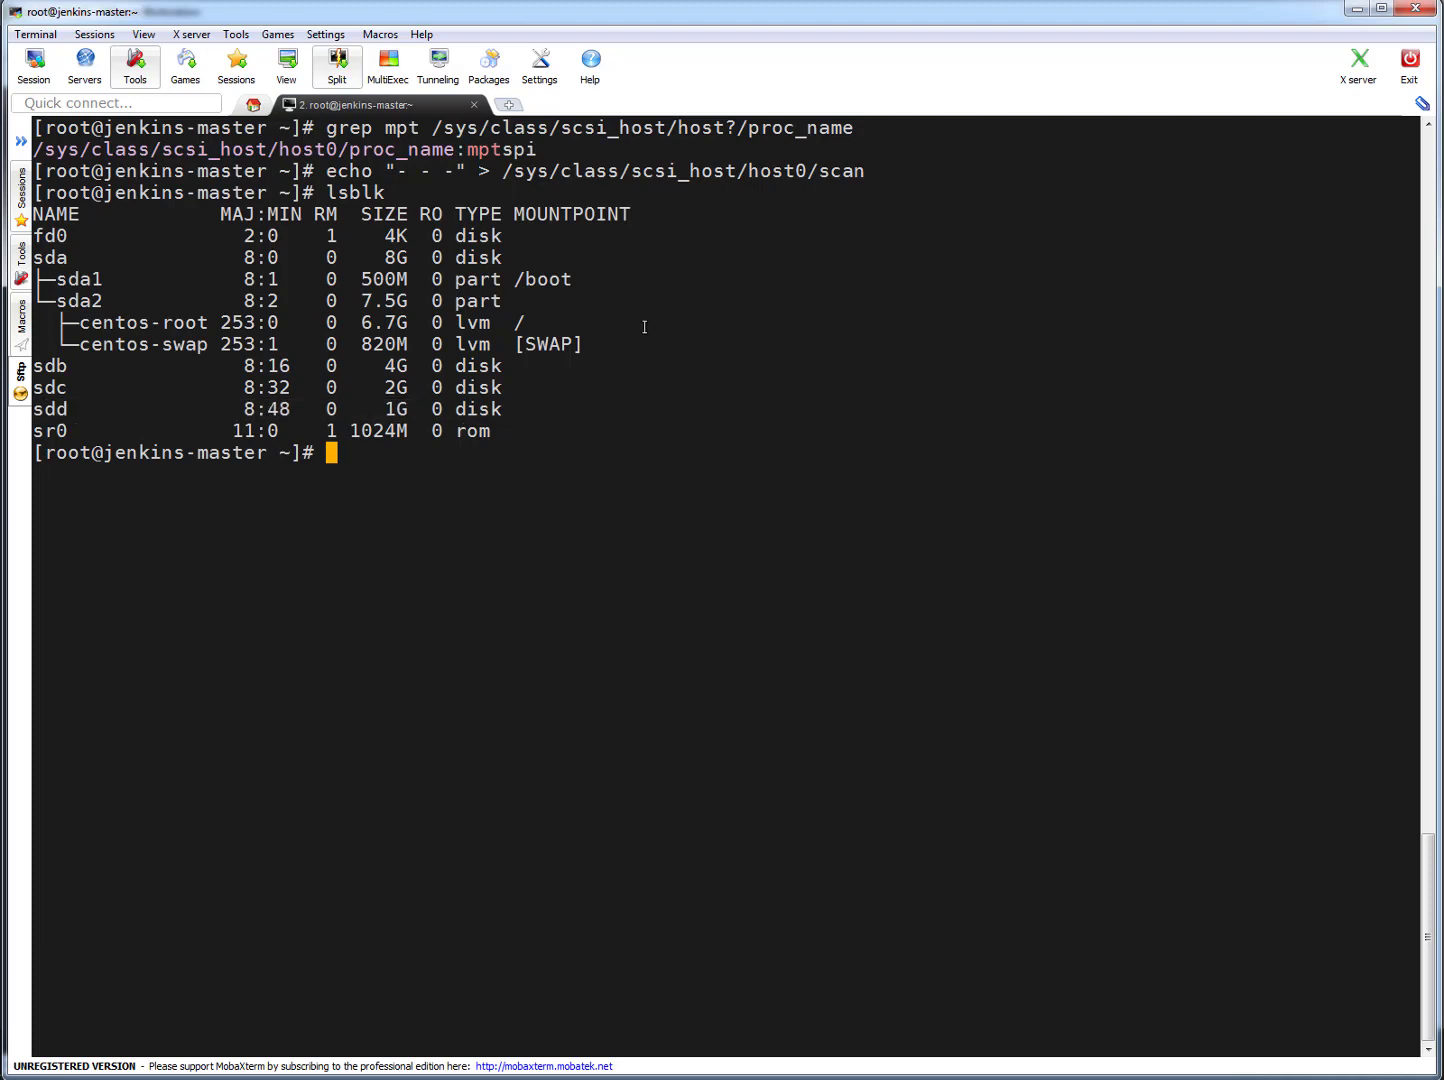
mouse_move(340, 170)
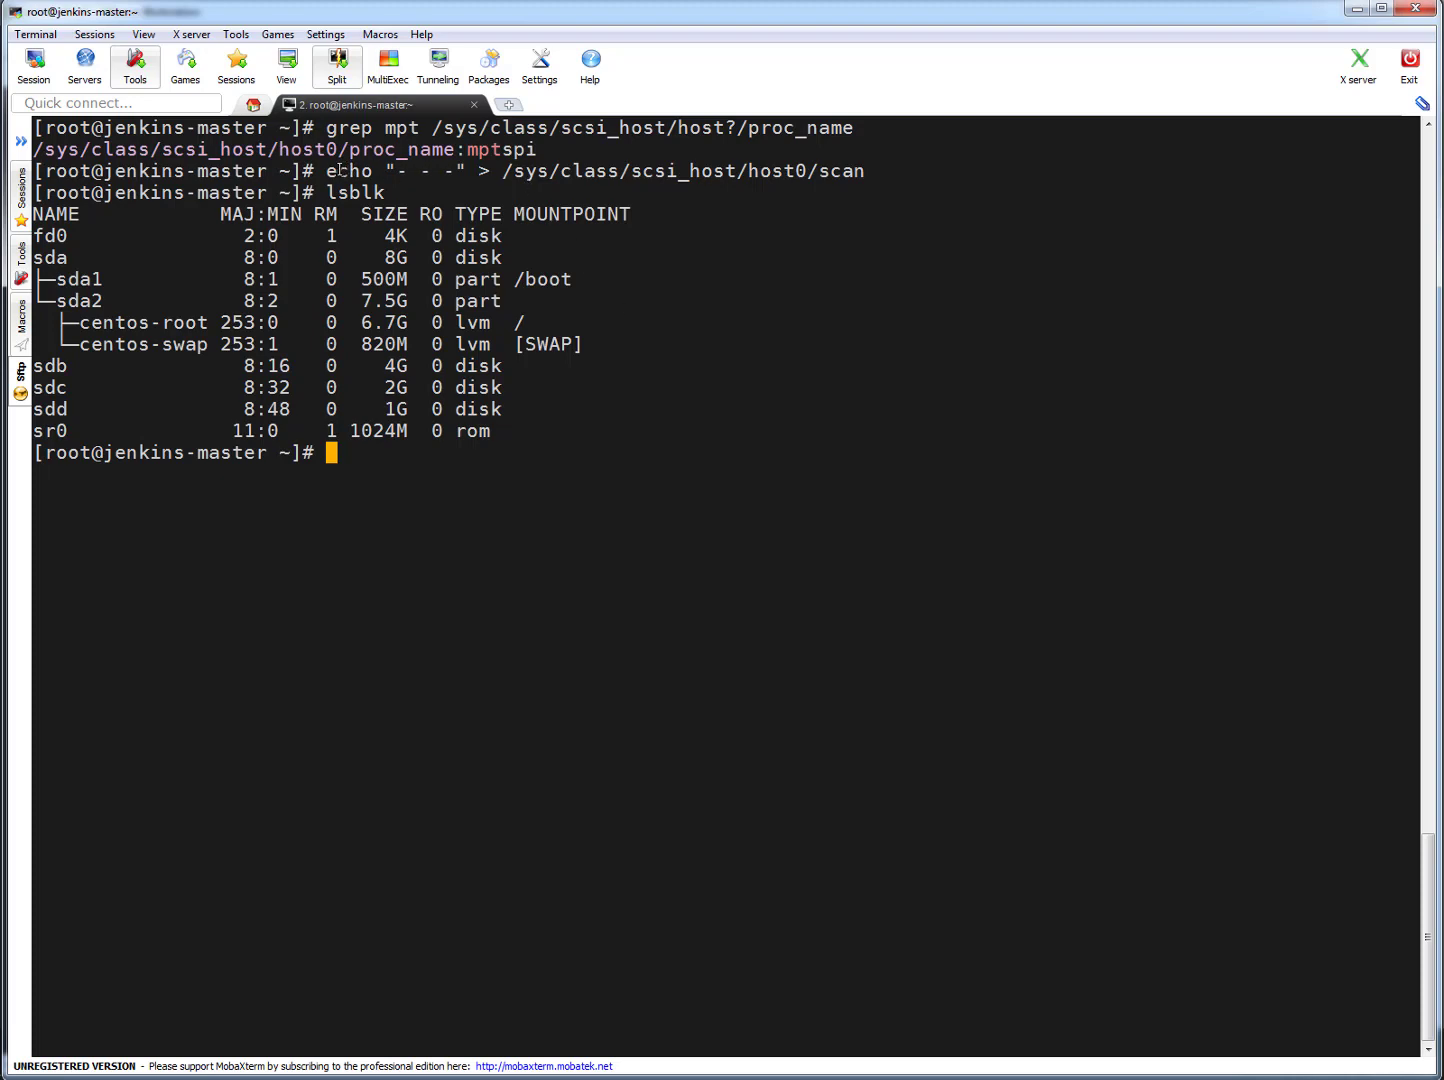
mouse_move(706, 694)
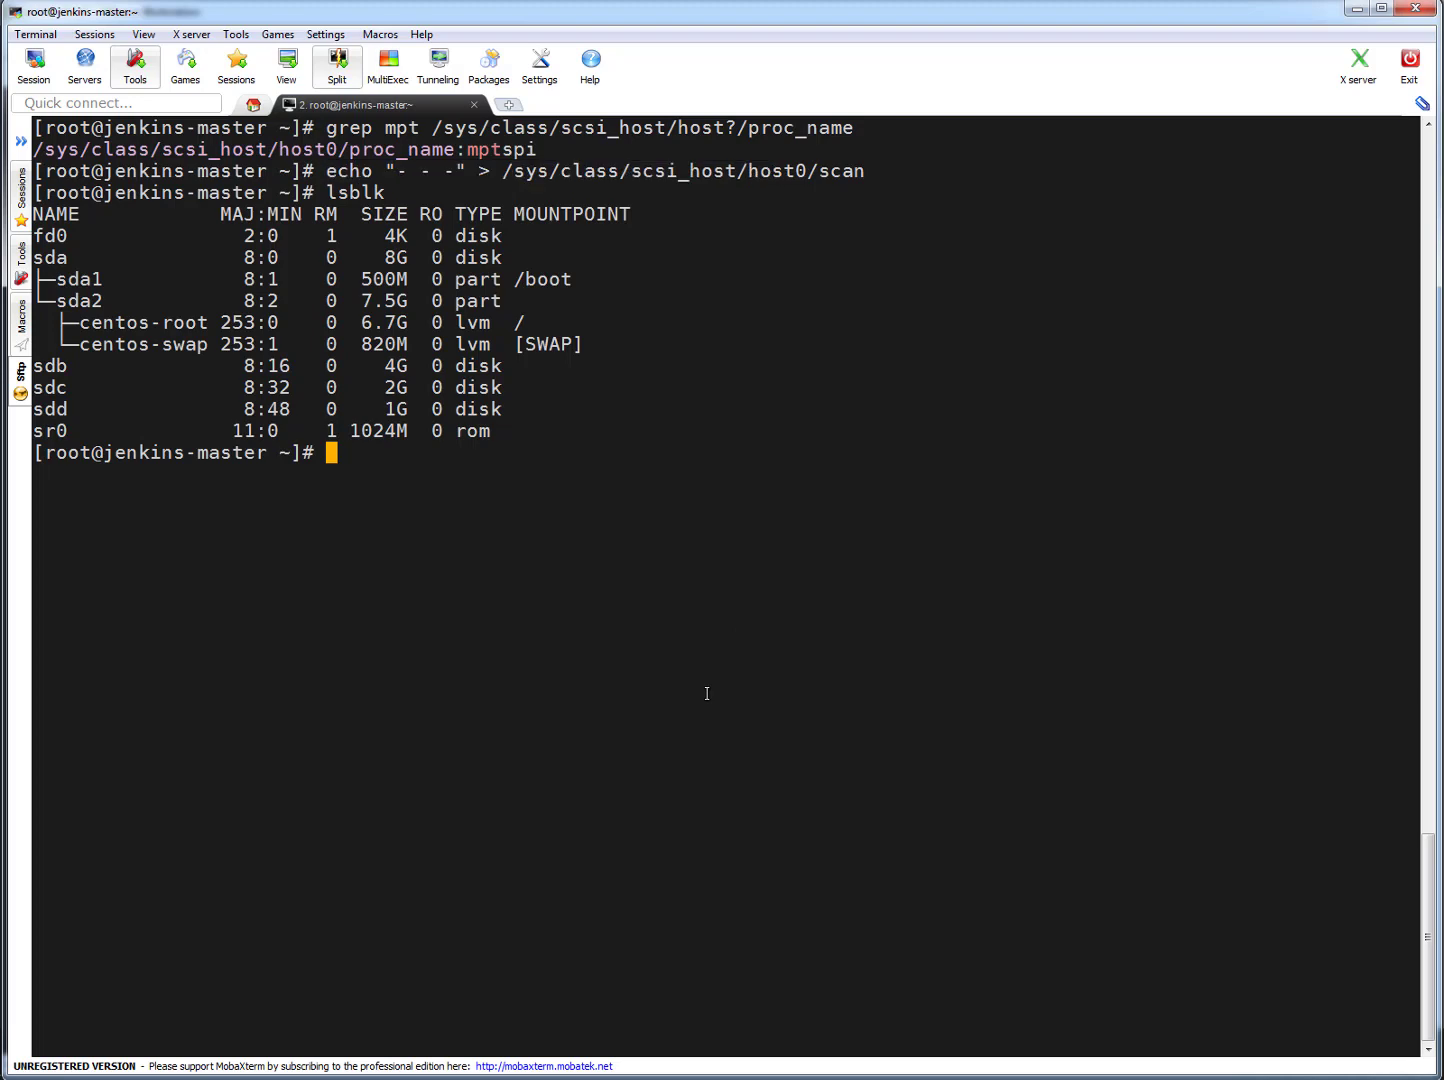